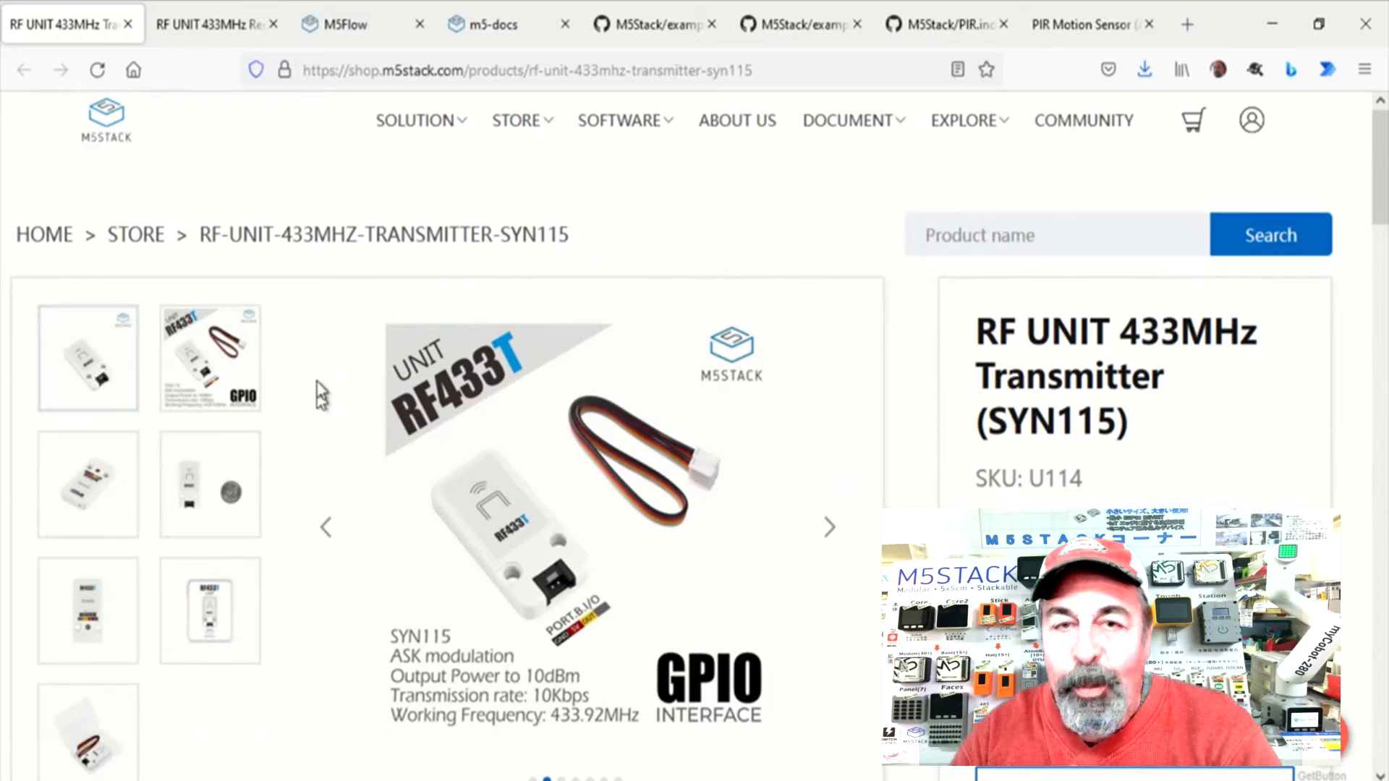
{"action": "mouse_move", "coordinate": [213, 25]}
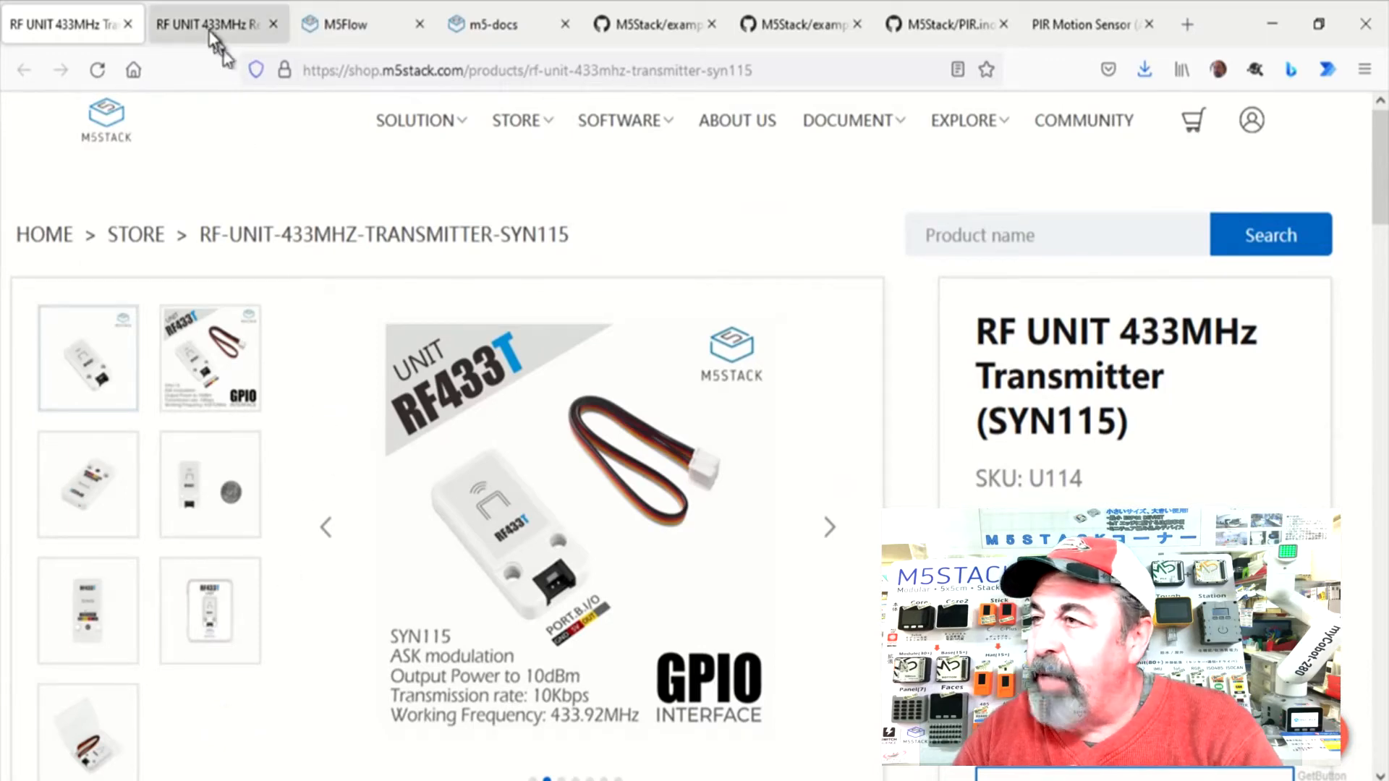
Step: Review the RF433 receiver and transmitter product pages in the M5Stack store
{"action": "left_click", "coordinate": [208, 24]}
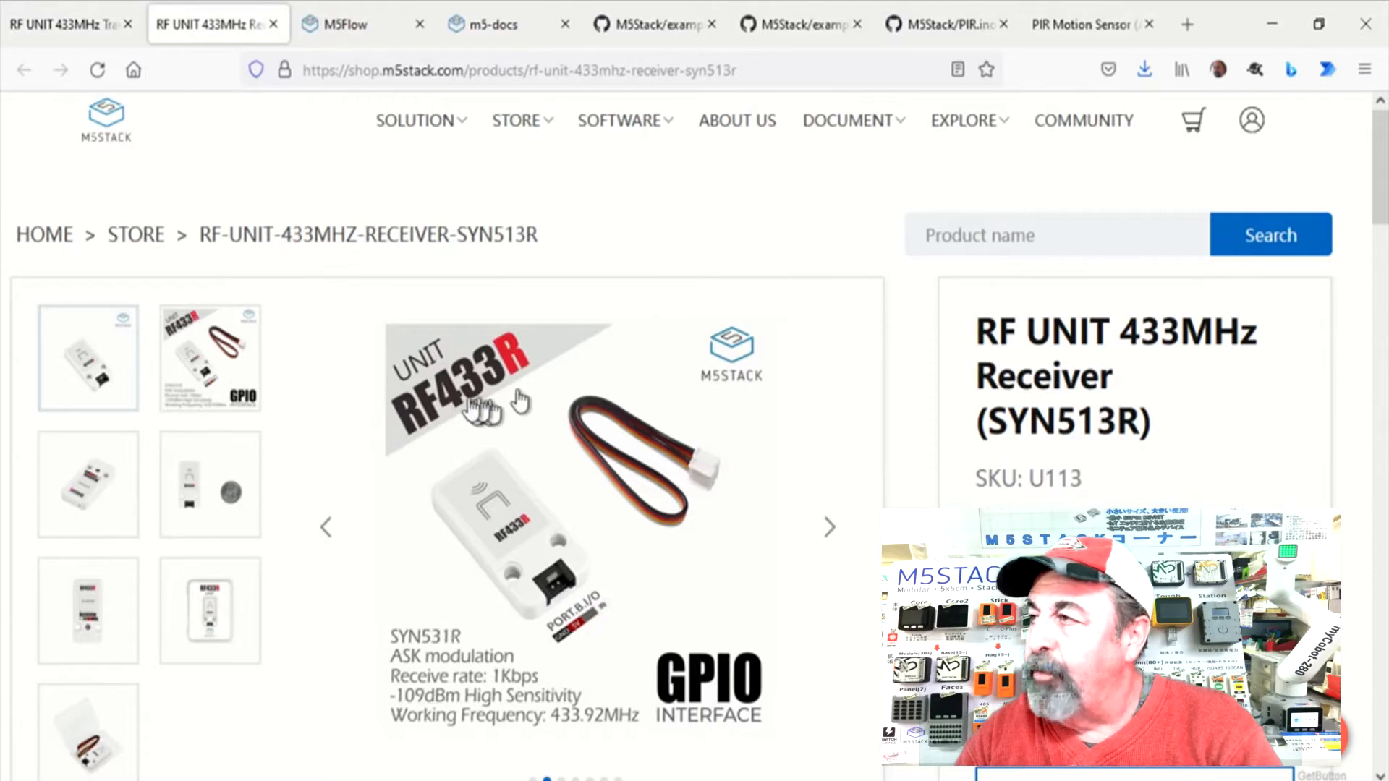
{"action": "left_click", "coordinate": [67, 25]}
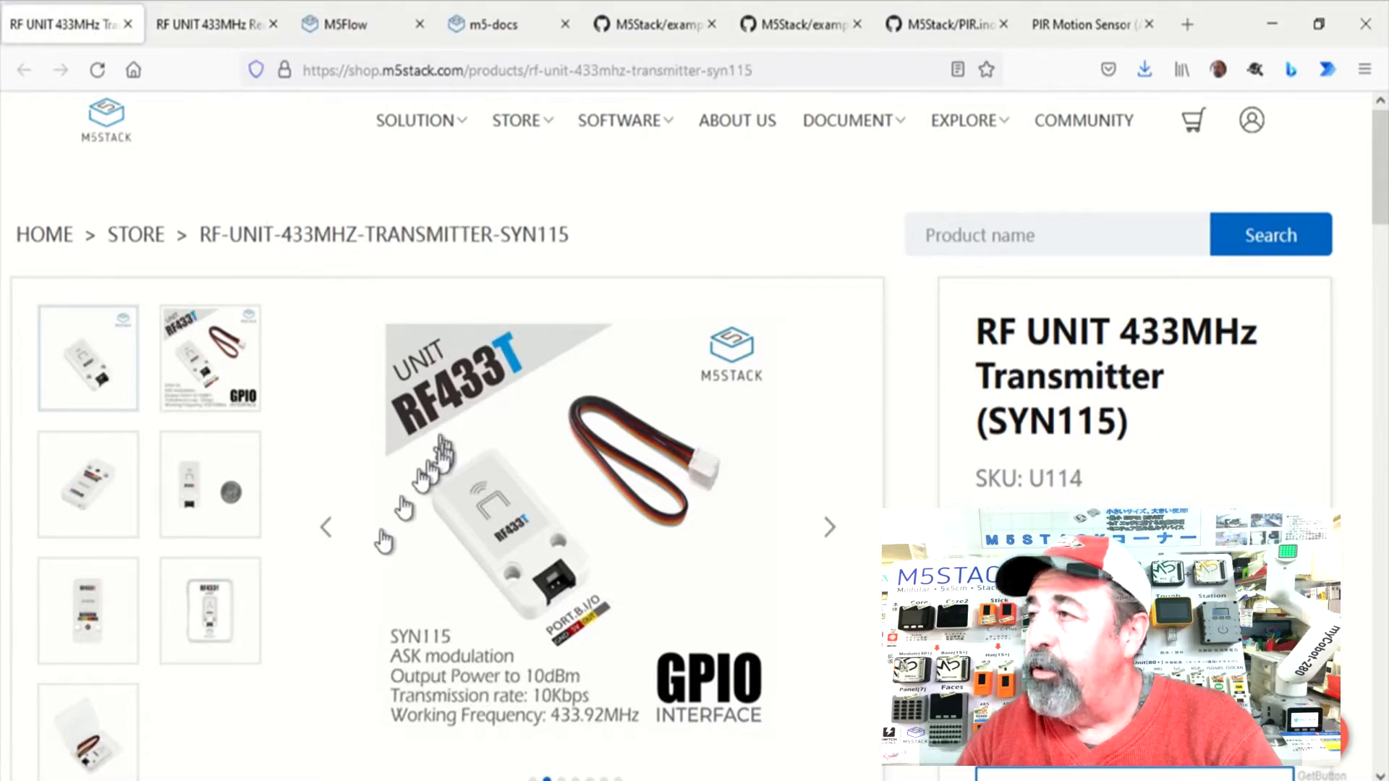
{"action": "scroll", "scroll_direction": "down", "scroll_amount": 3}
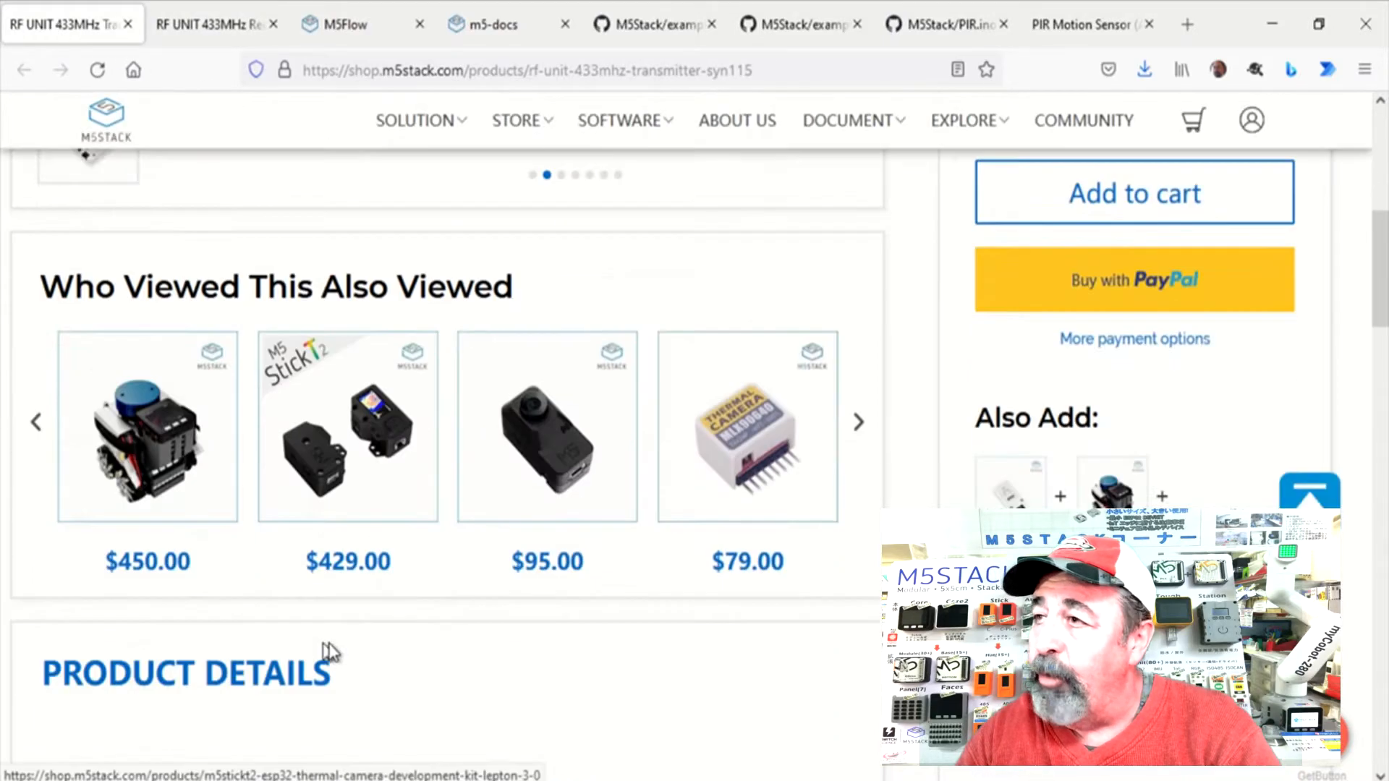
{"action": "scroll", "scroll_direction": "down", "scroll_amount": 3}
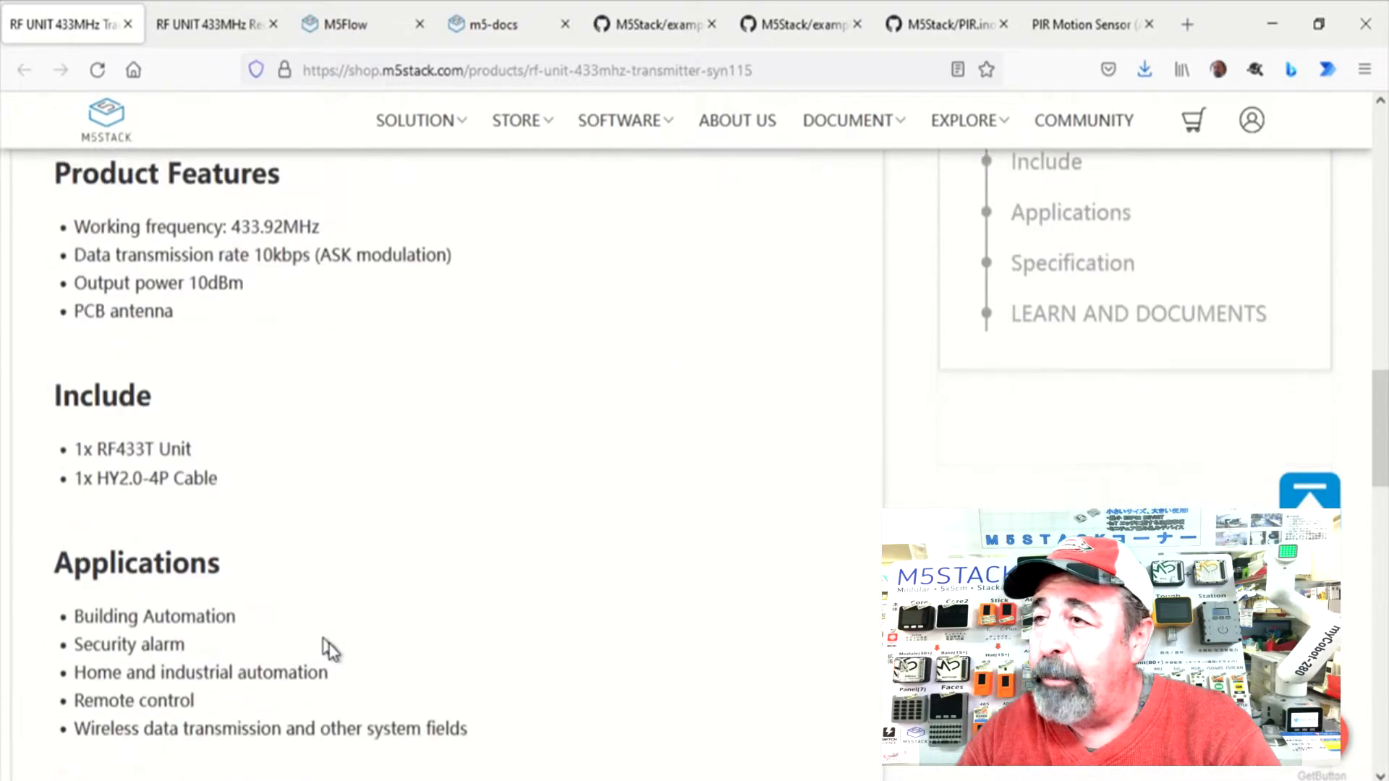
{"action": "scroll", "scroll_direction": "down", "scroll_amount": 3}
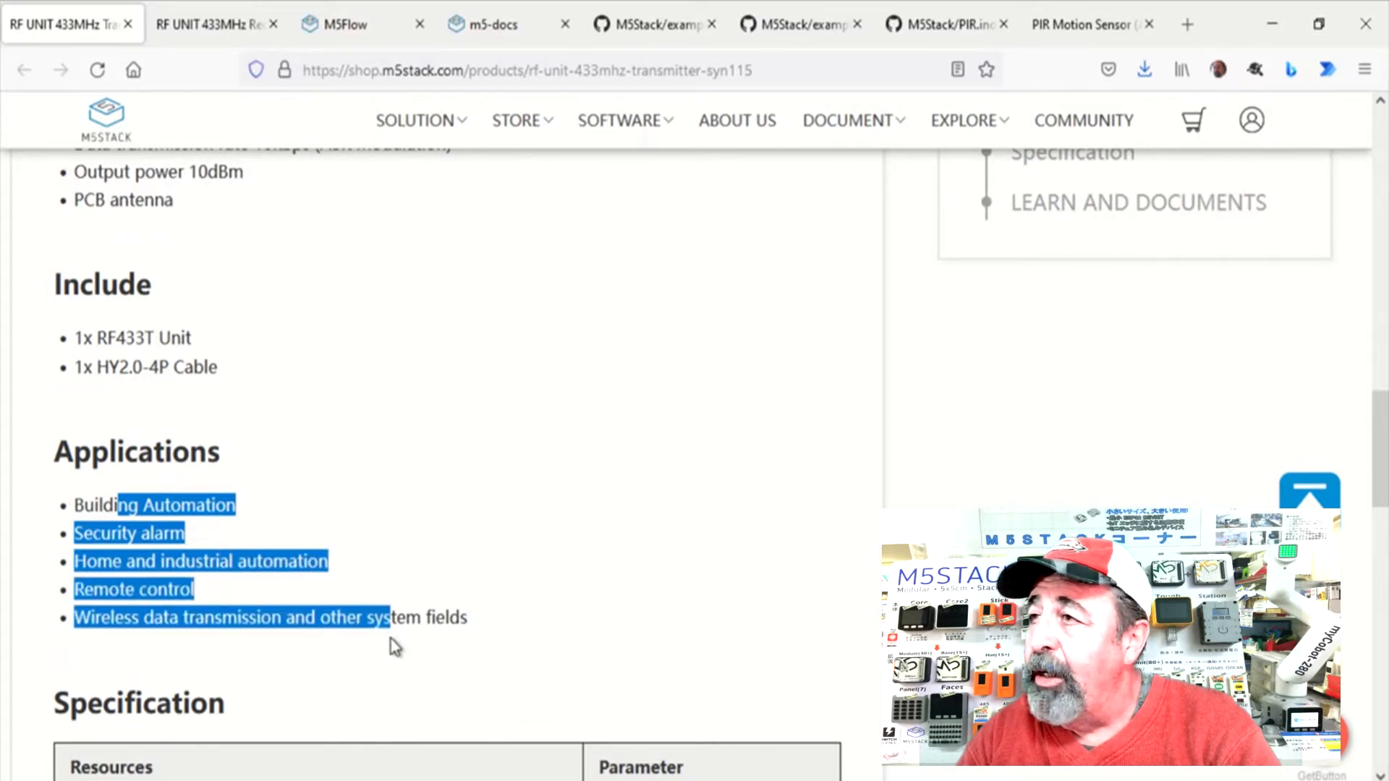
Step: Scroll M5Flow's Units catalogue to its end, reaching Fader, Gesture, MQTT, RTC and ID
{"action": "left_click", "coordinate": [363, 24]}
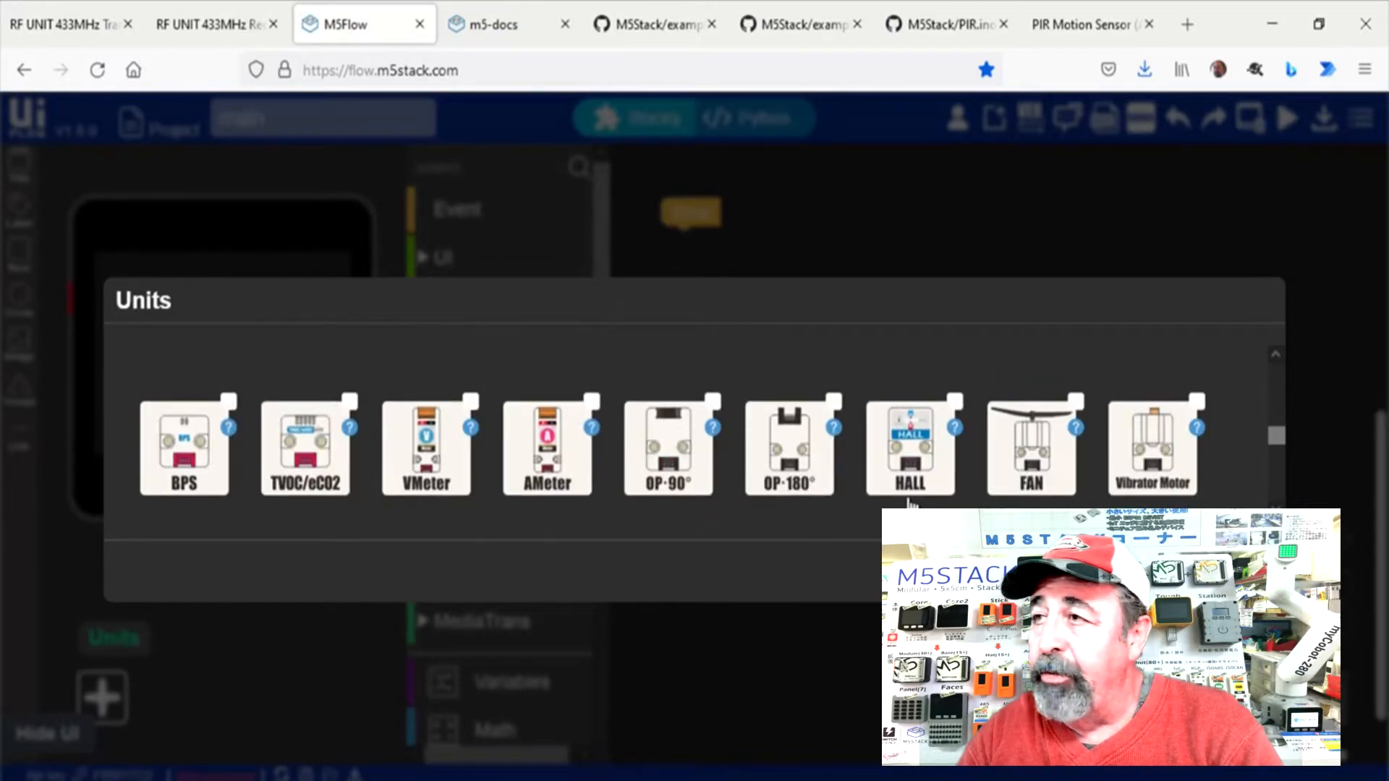
{"action": "scroll", "scroll_direction": "down", "scroll_amount": 3}
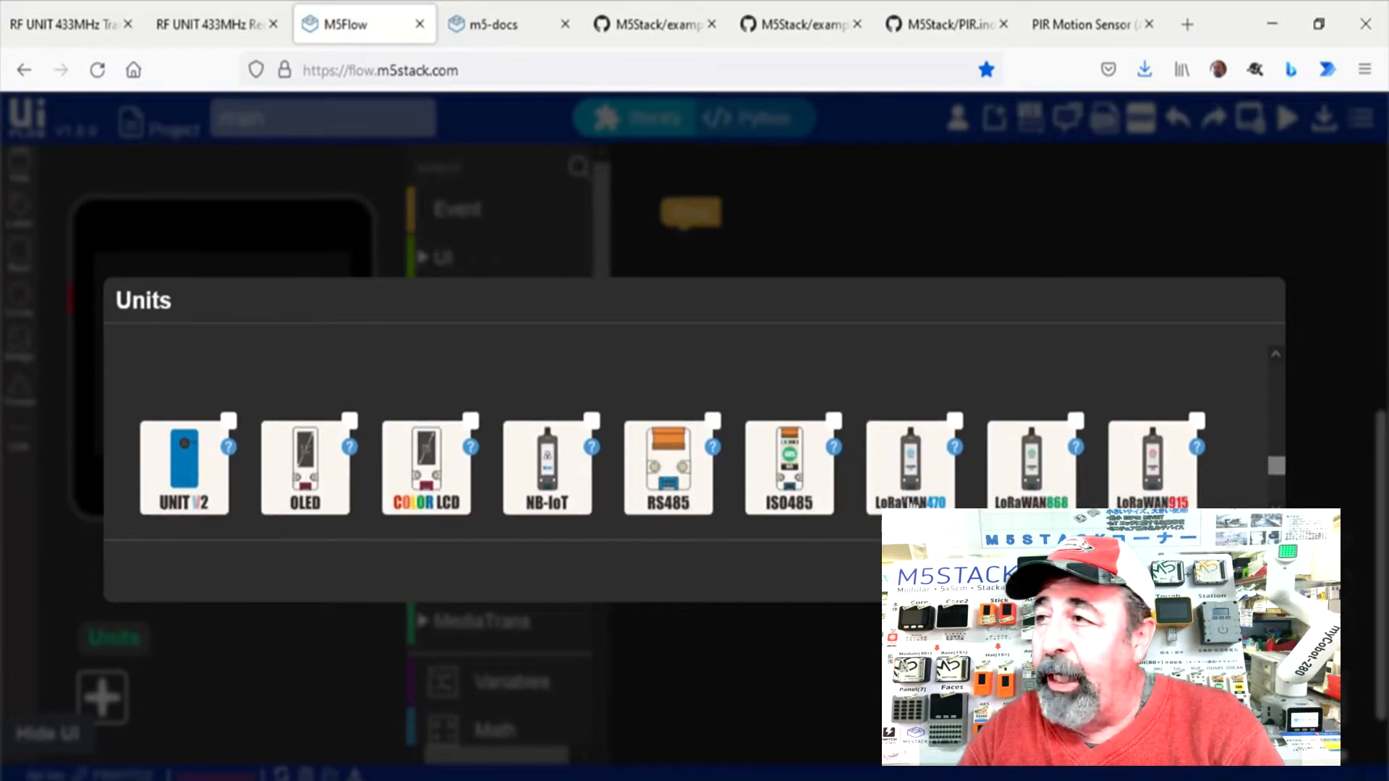
{"action": "scroll", "scroll_direction": "down", "scroll_amount": 3}
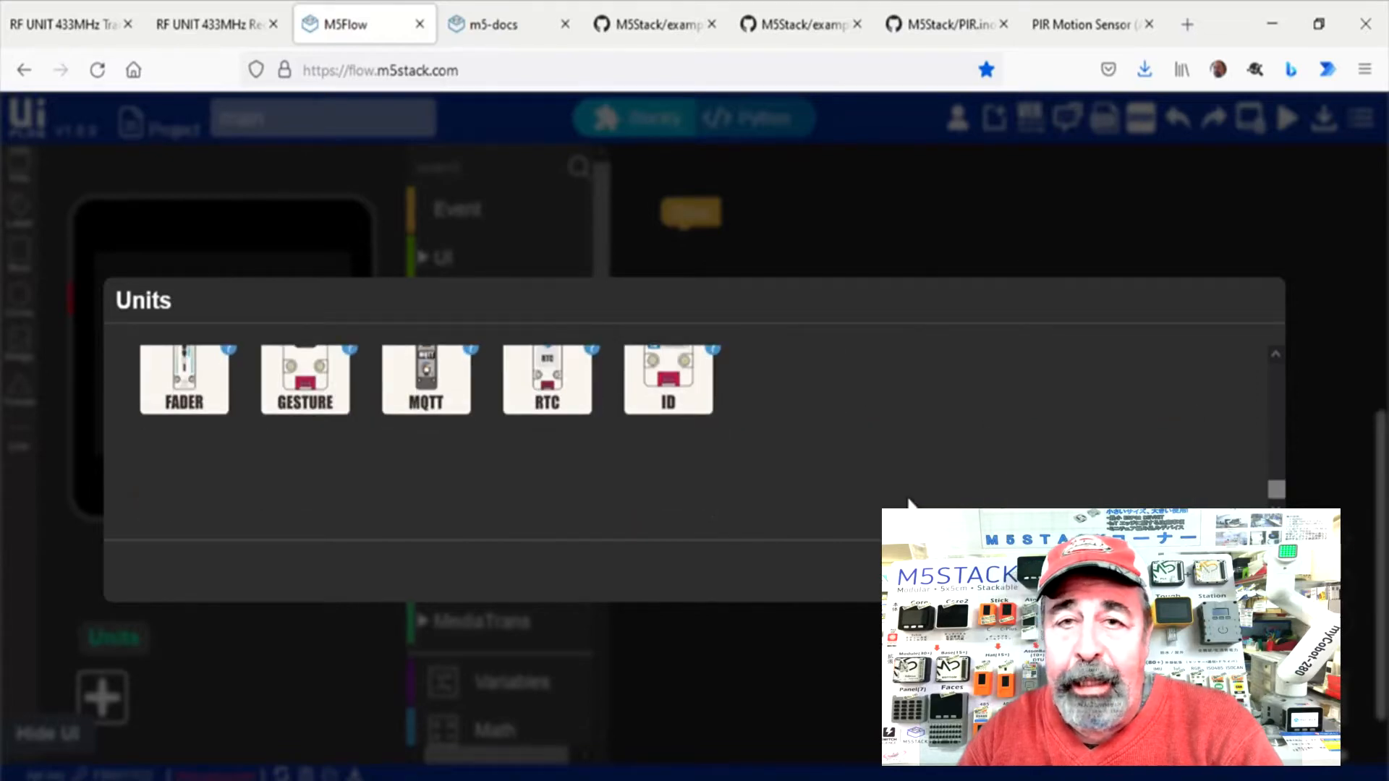
Step: Read the RF433R docs page down past specs and PinMap to the Arduino RF433 T/R Example link
{"action": "left_click", "coordinate": [492, 25]}
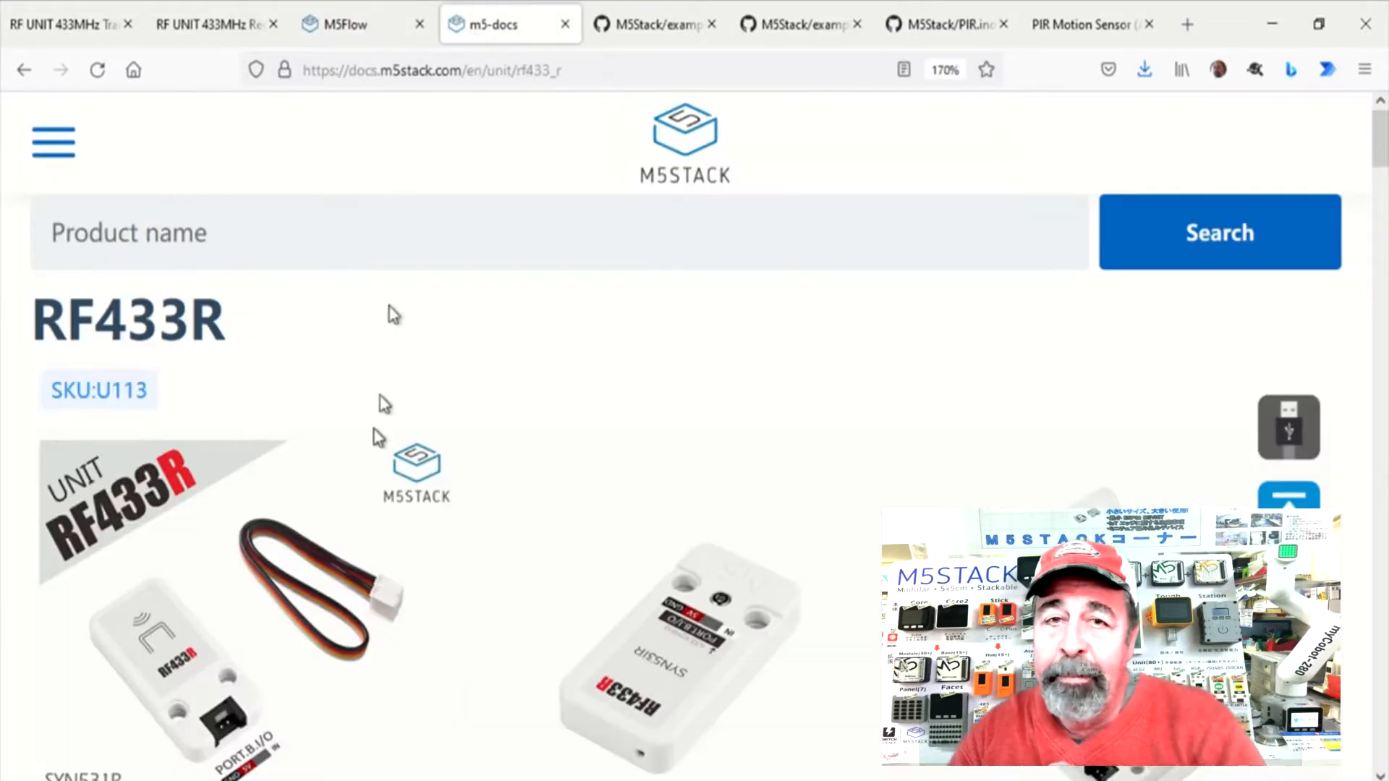
{"action": "scroll", "scroll_direction": "down", "scroll_amount": 3}
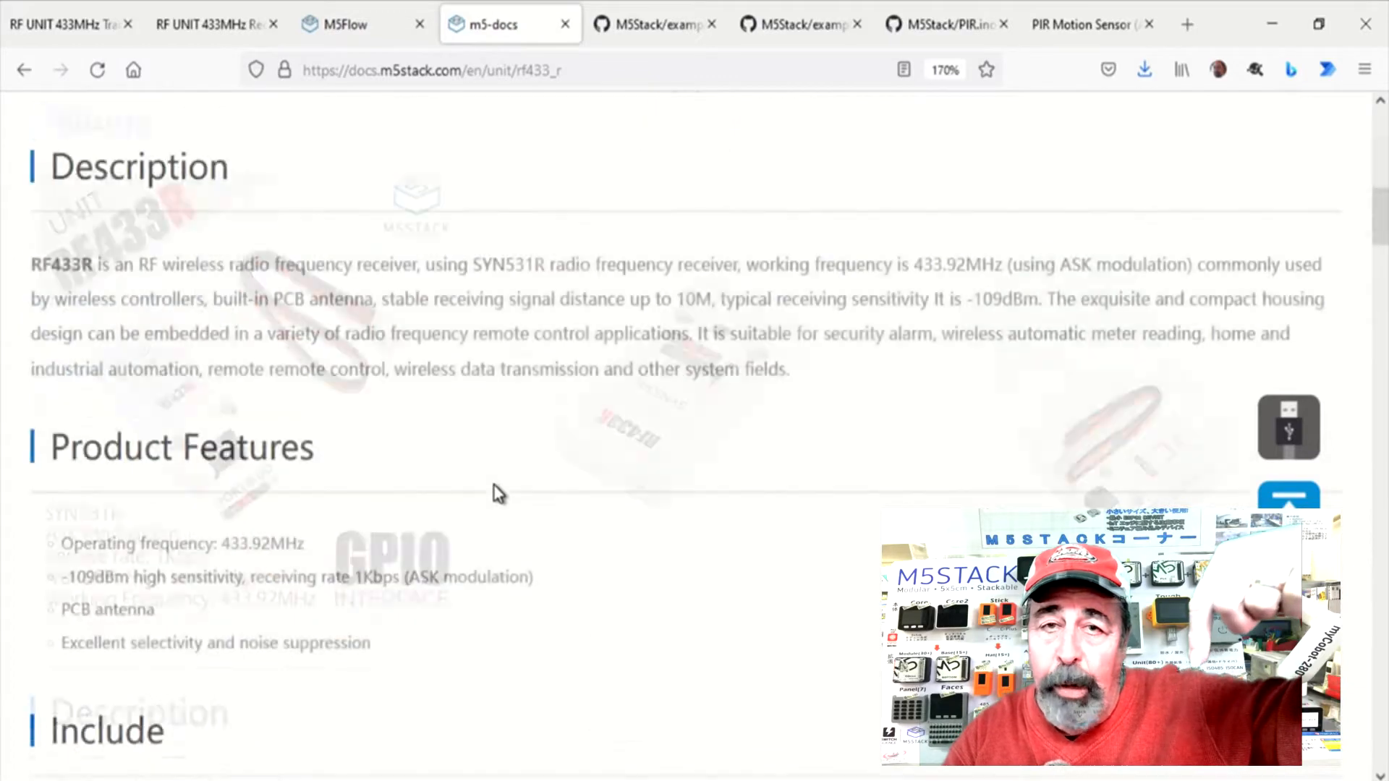
{"action": "scroll", "scroll_direction": "down", "scroll_amount": 3}
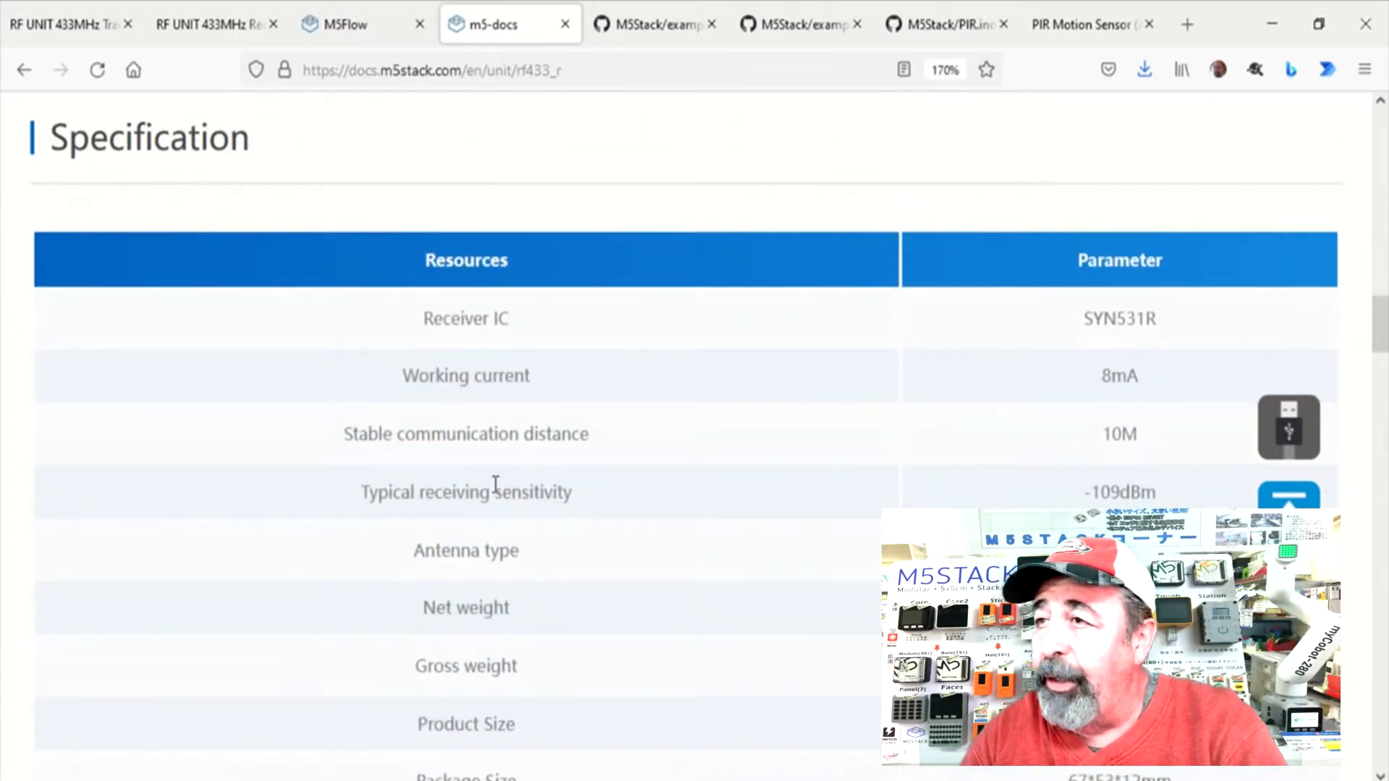
{"action": "scroll", "scroll_direction": "down", "scroll_amount": 3}
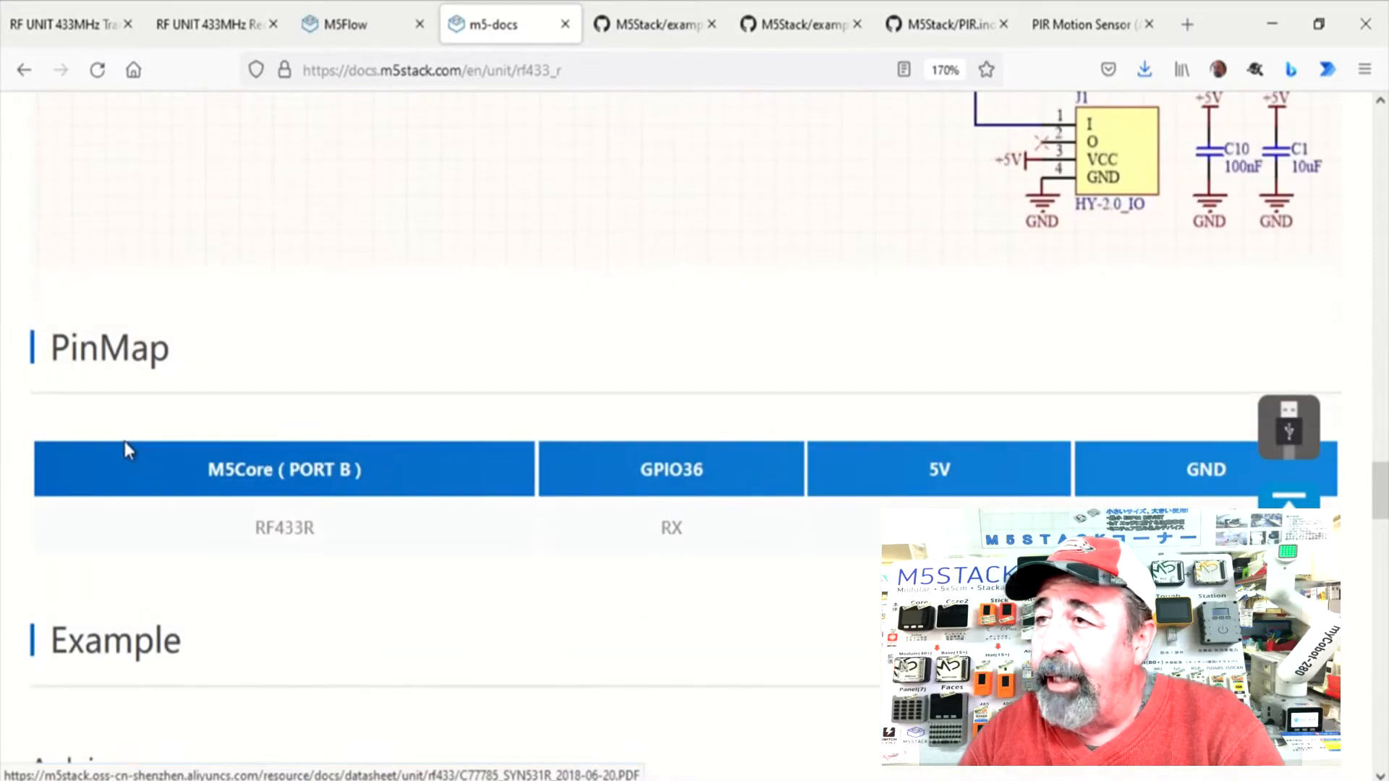
{"action": "scroll", "scroll_direction": "down", "scroll_amount": 3}
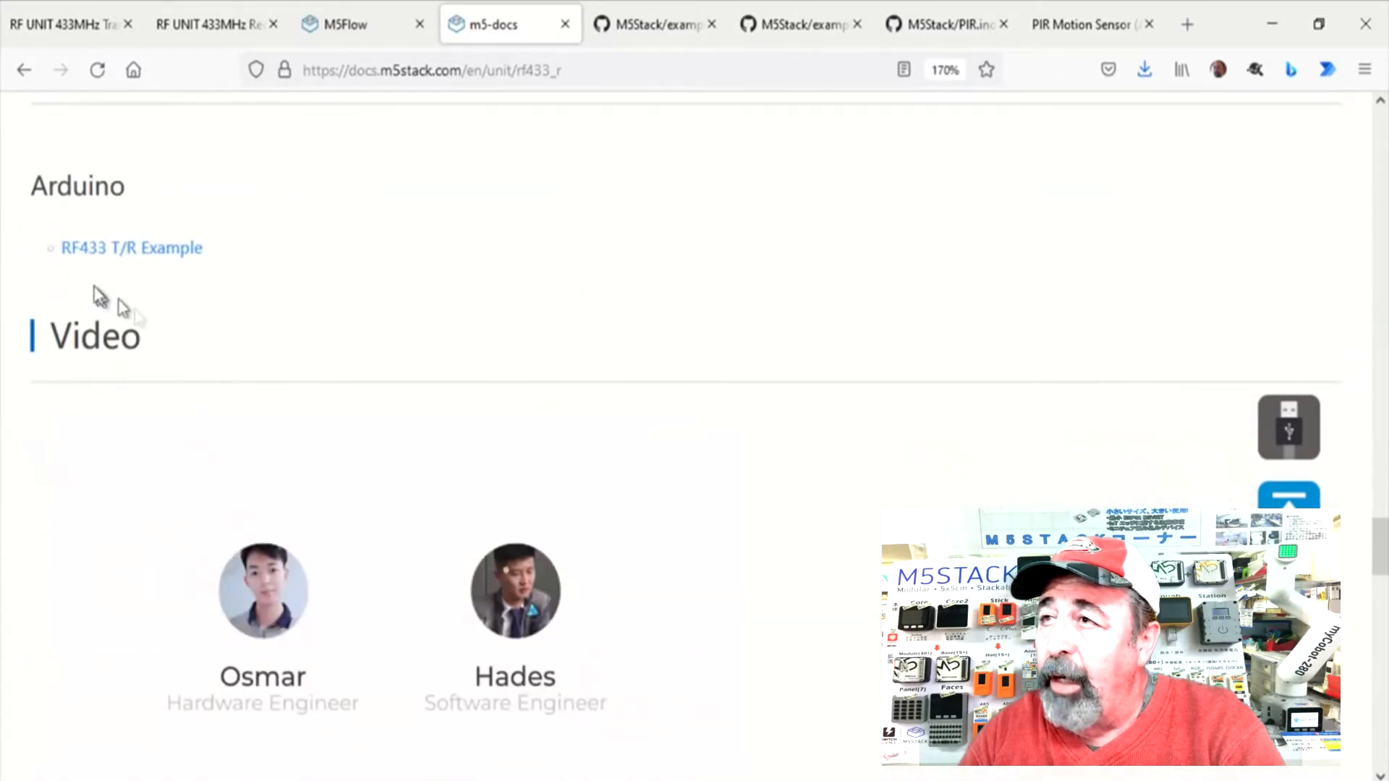
{"action": "mouse_move", "coordinate": [425, 292]}
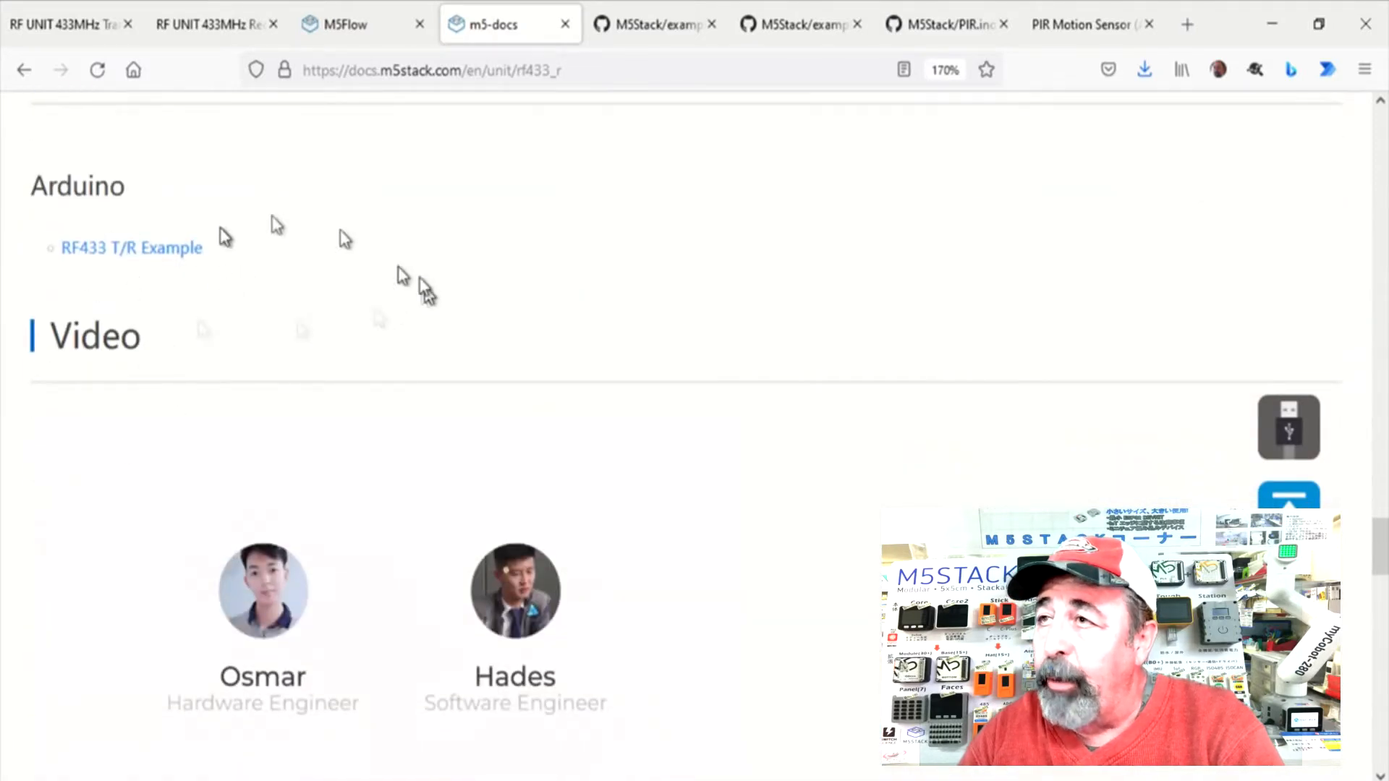
Step: View the GitHub Unit examples list and the RF433 folder holding RF433.ino, then the PIR store page
{"action": "left_click", "coordinate": [654, 25]}
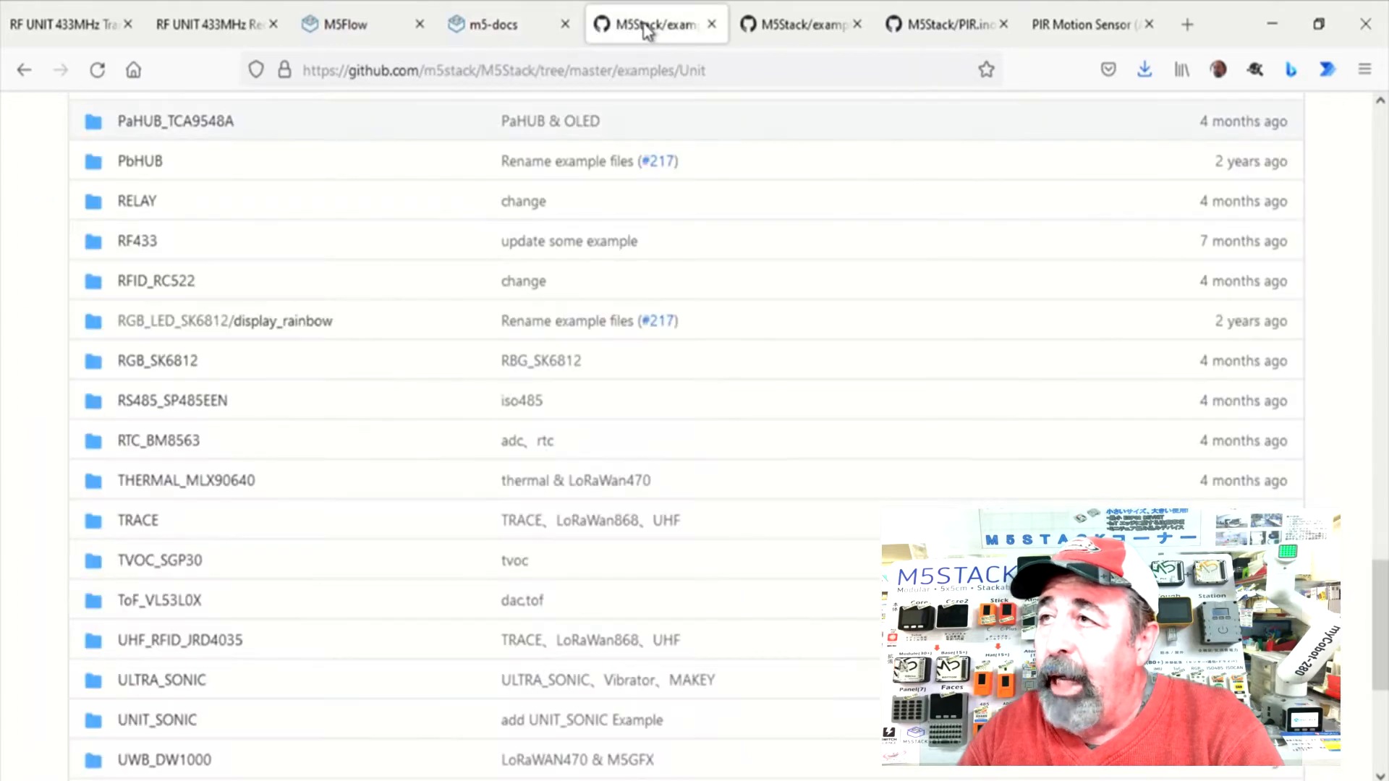
{"action": "scroll", "scroll_direction": "up", "scroll_amount": 3}
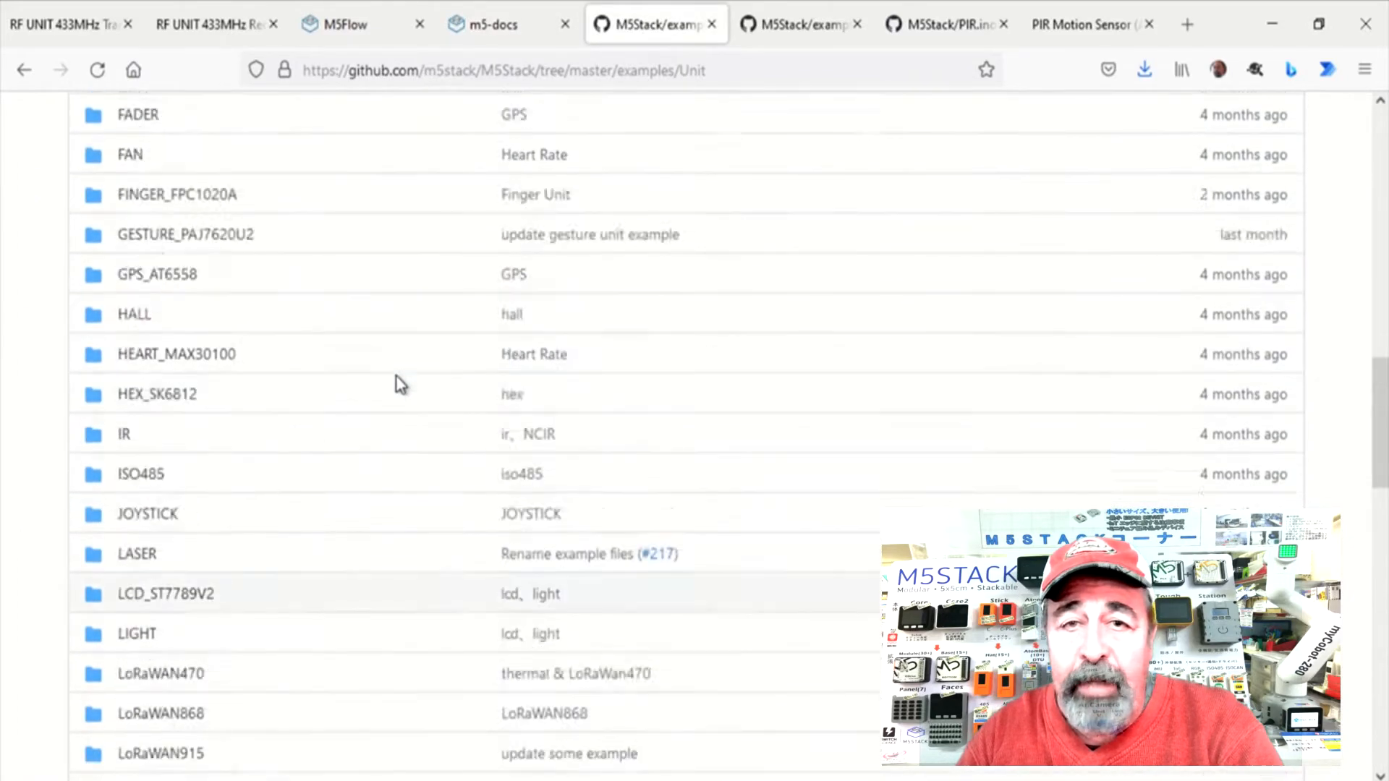
{"action": "scroll", "scroll_direction": "up", "scroll_amount": 3}
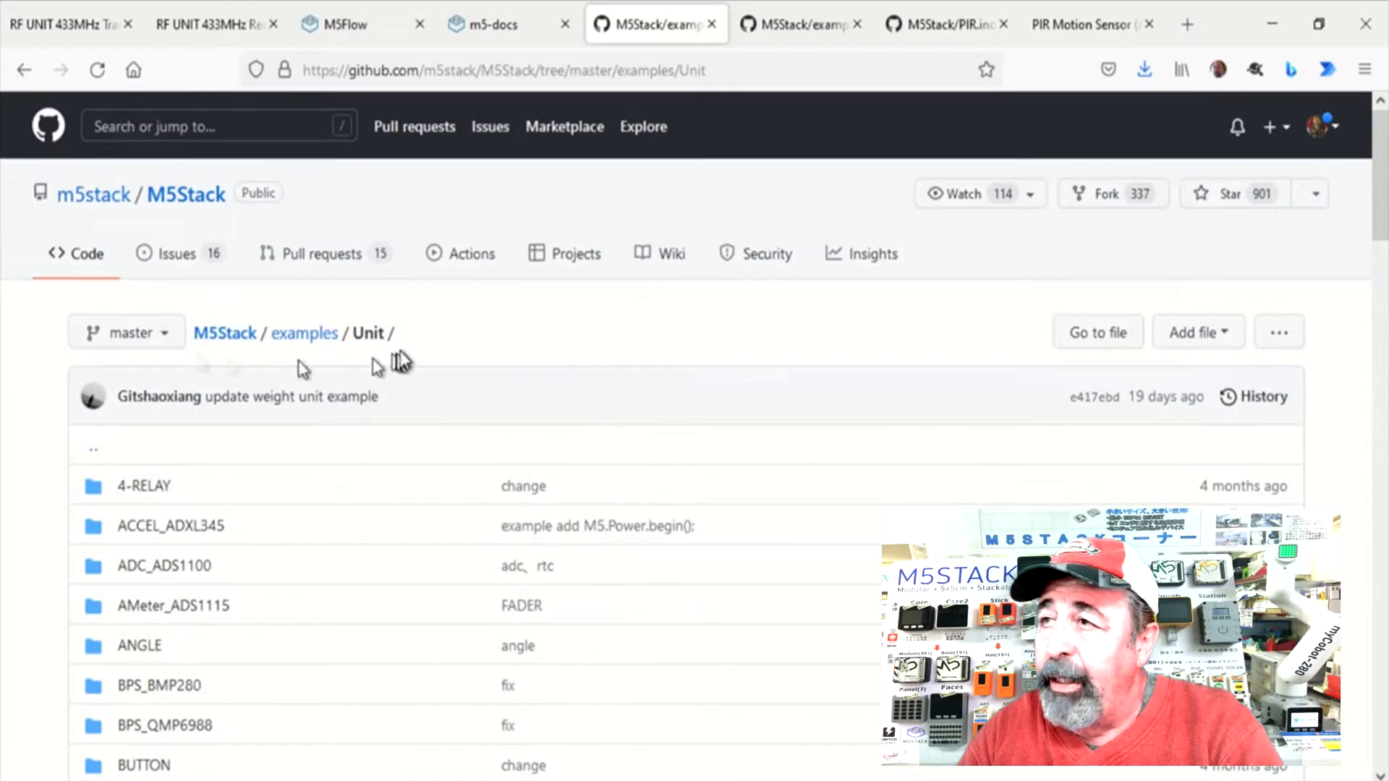
{"action": "left_click", "coordinate": [800, 24]}
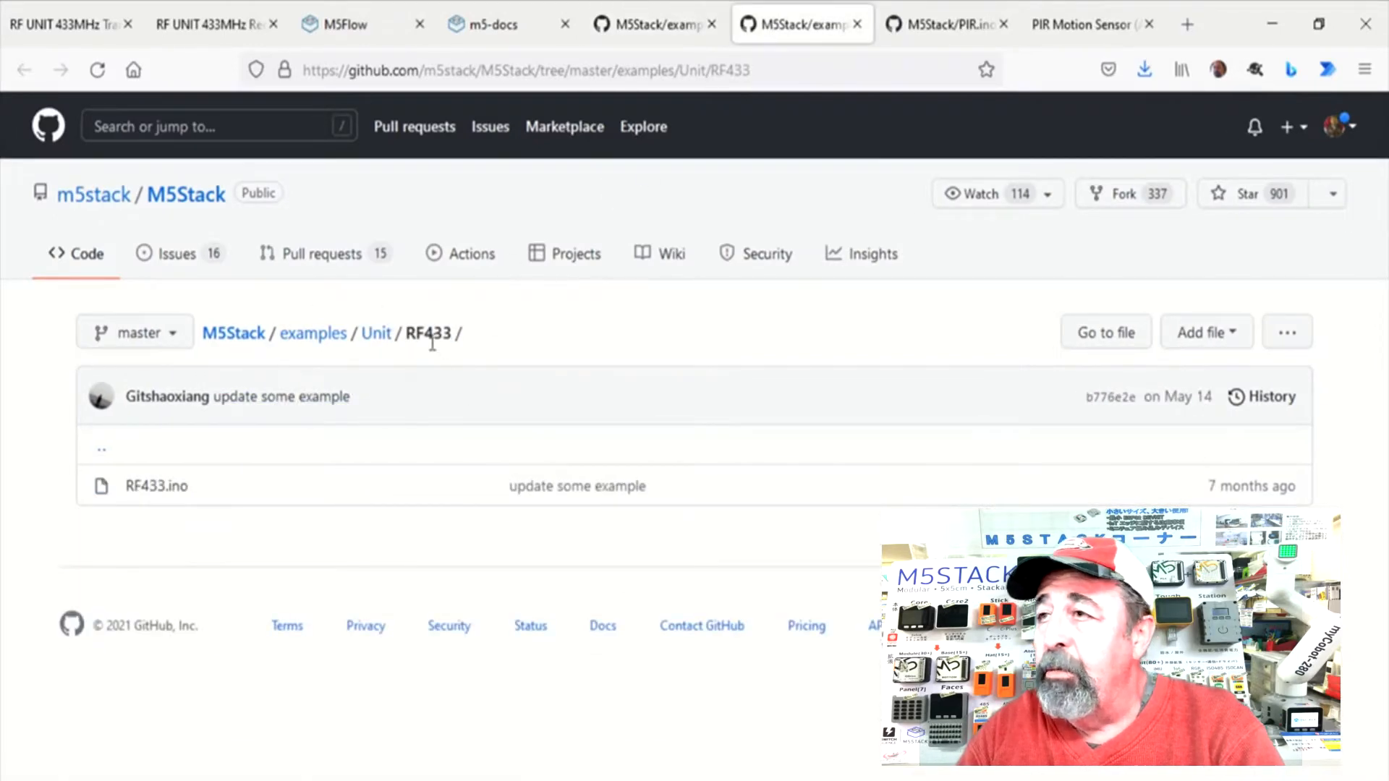
{"action": "mouse_move", "coordinate": [517, 339]}
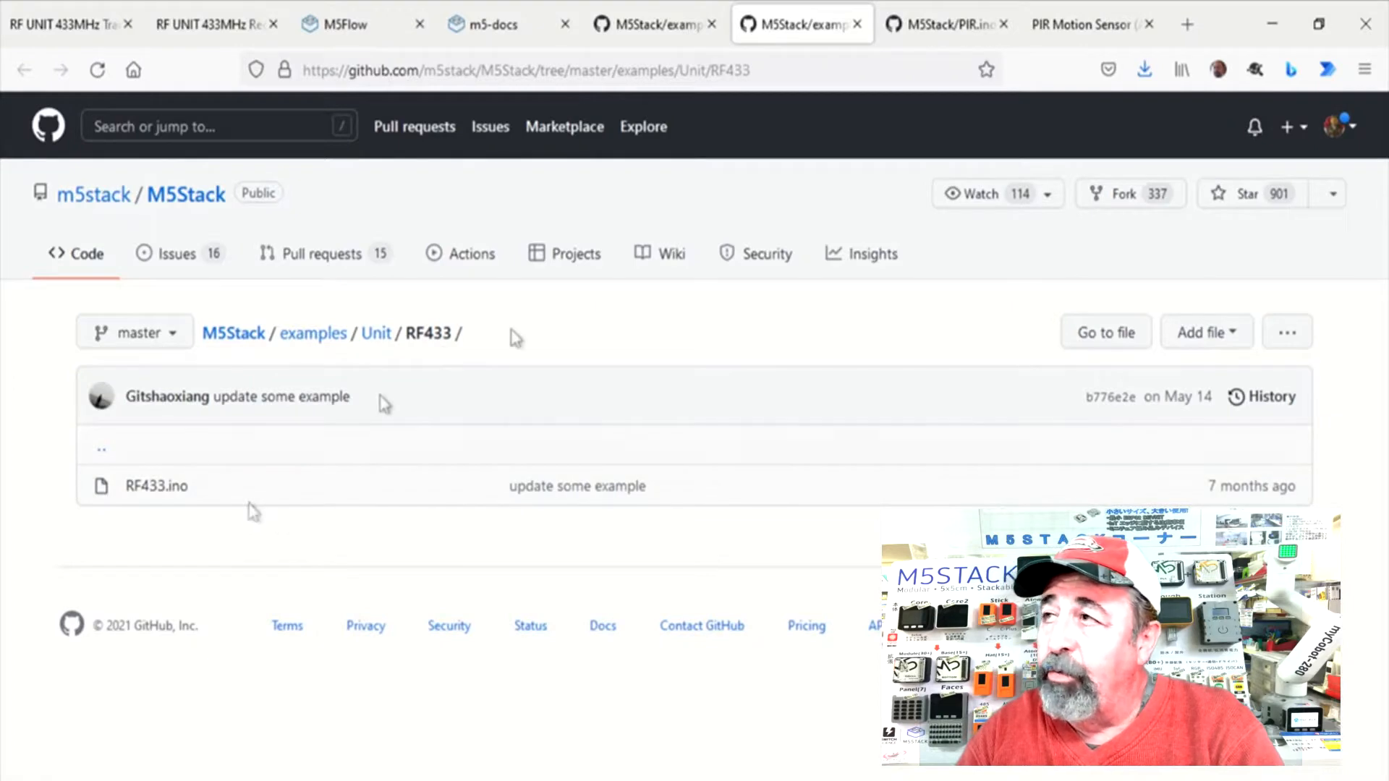
{"action": "left_click", "coordinate": [1080, 25]}
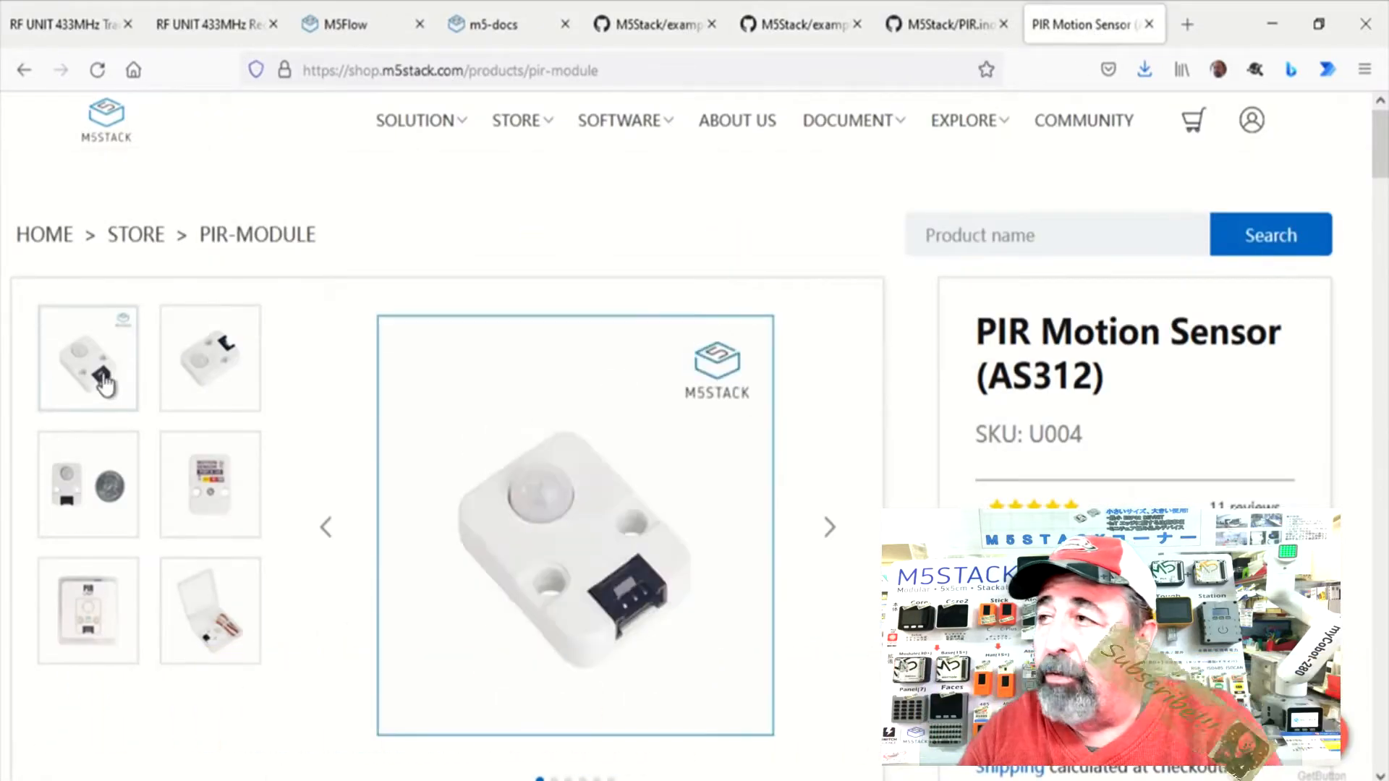
Step: View a PIR sensor photo, then read the PIR.ino example source reading pin 36 on GitHub
{"action": "left_click", "coordinate": [210, 483]}
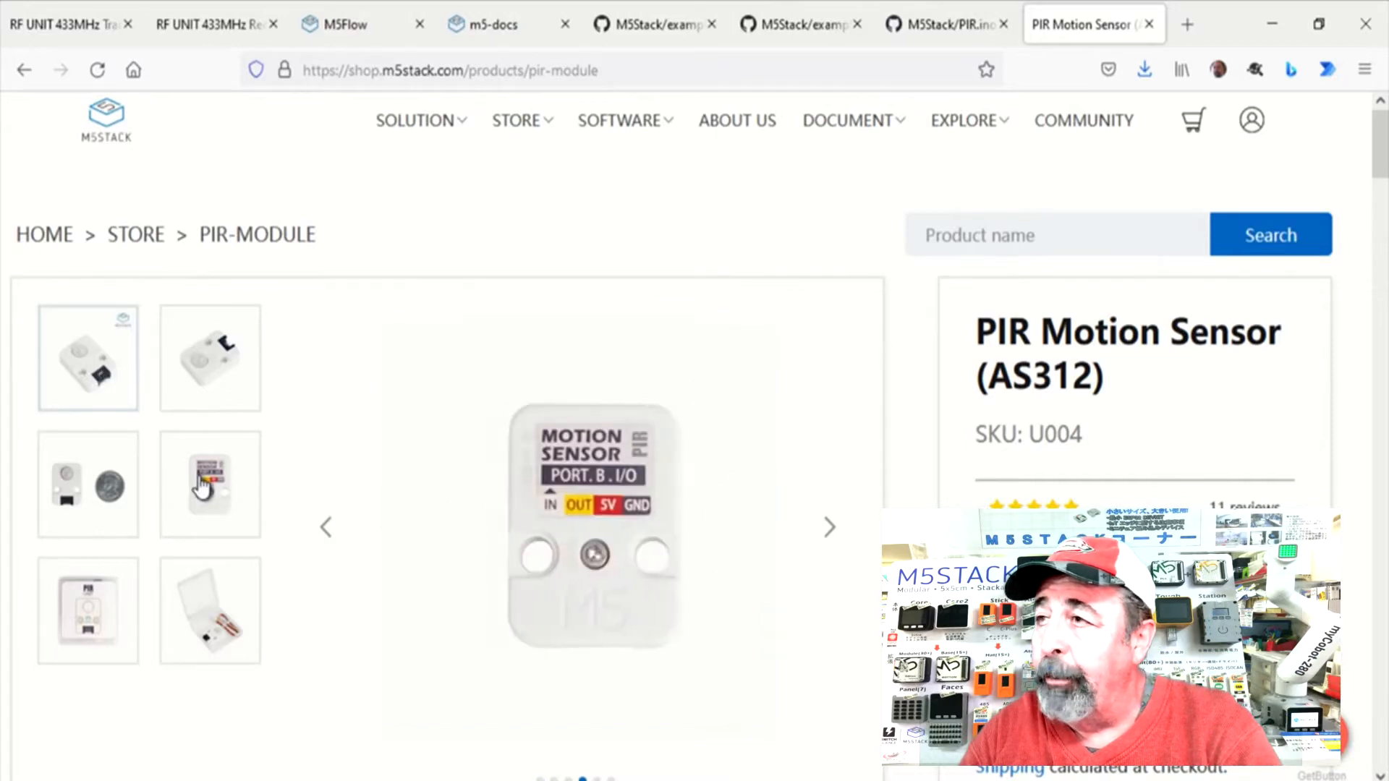
{"action": "left_click", "coordinate": [947, 25]}
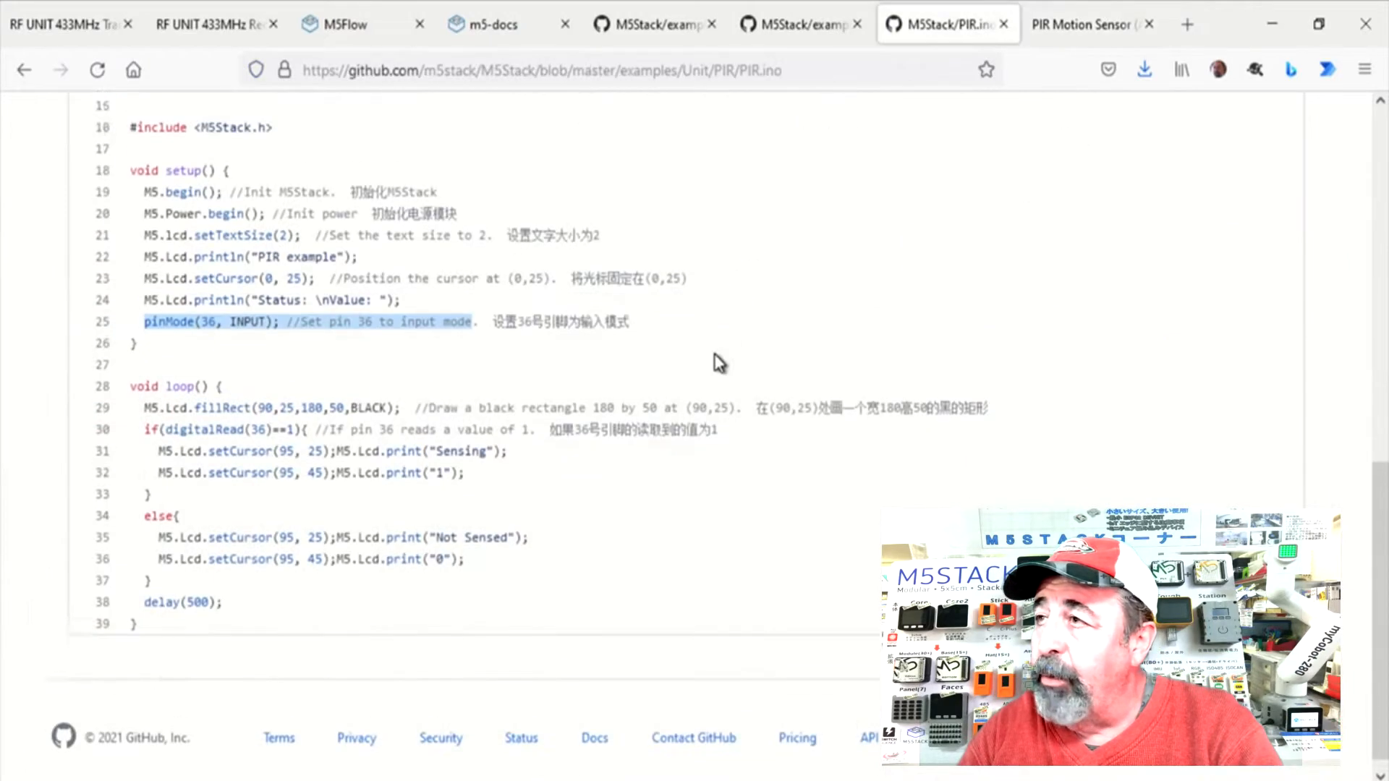
{"action": "scroll", "scroll_direction": "up", "scroll_amount": 3}
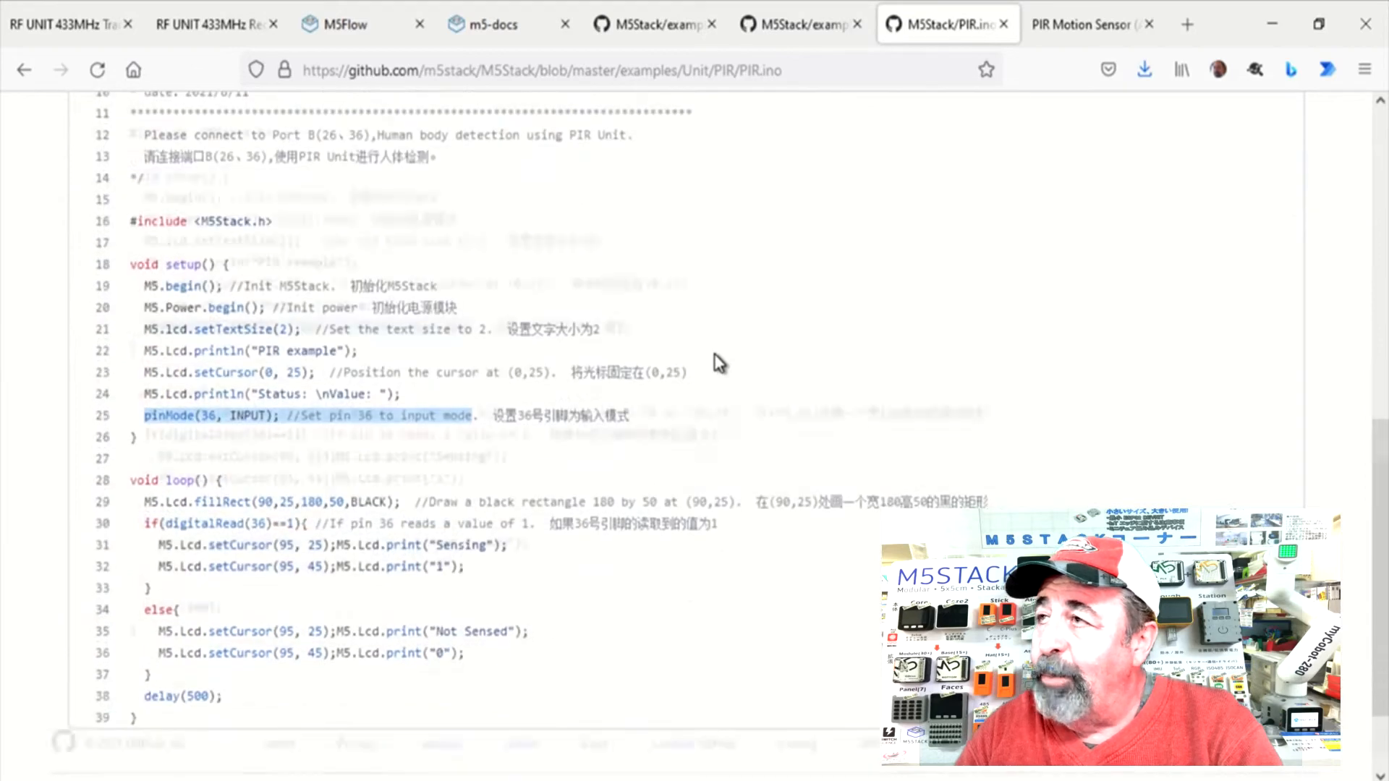
{"action": "scroll", "scroll_direction": "down", "scroll_amount": 3}
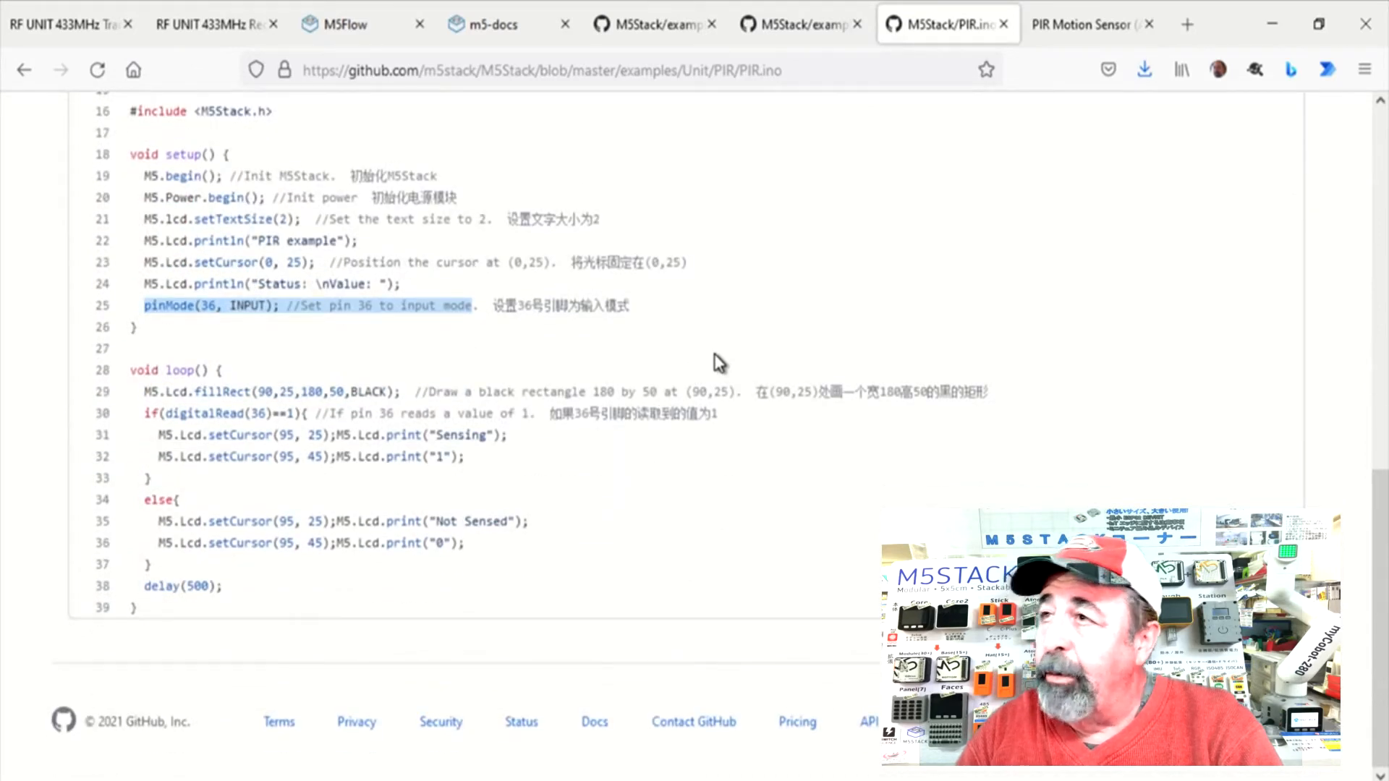
{"action": "mouse_move", "coordinate": [660, 757]}
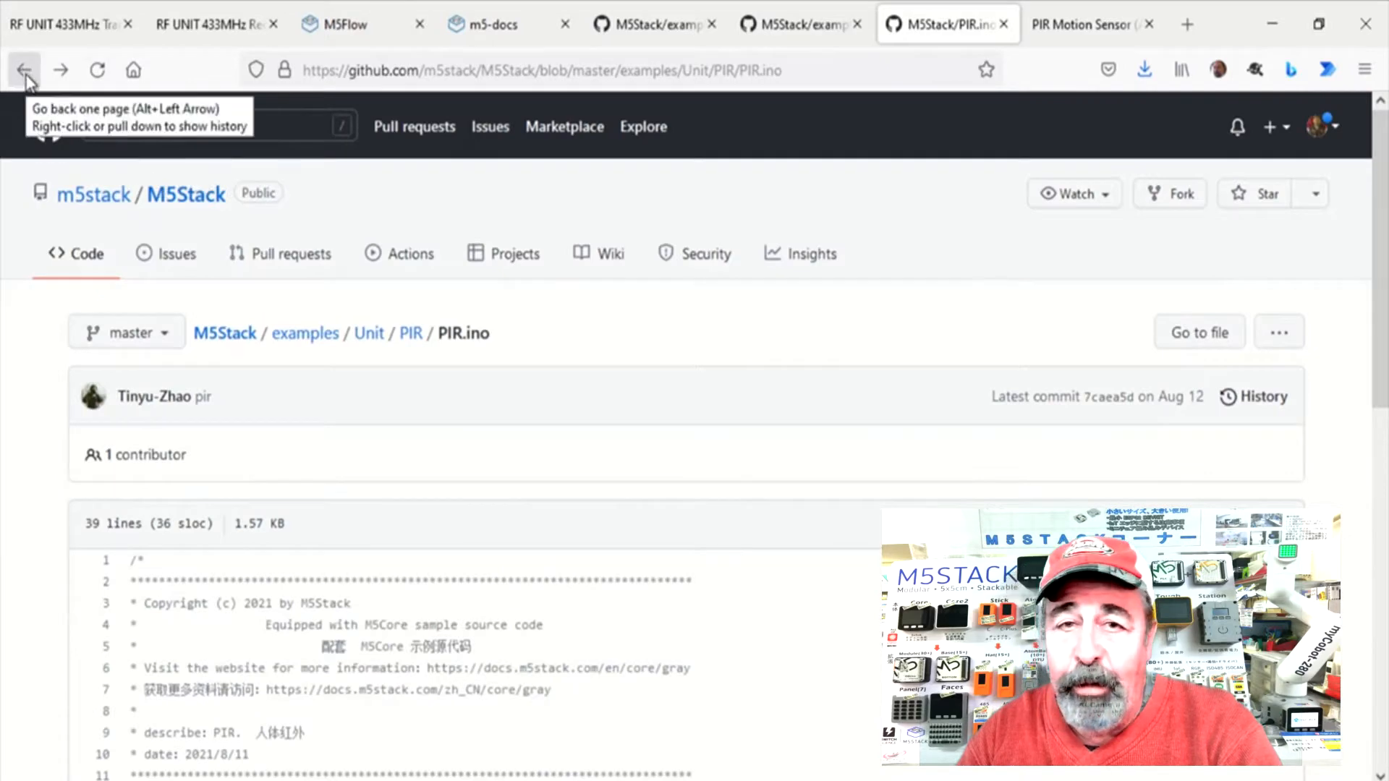
{"action": "mouse_move", "coordinate": [224, 333]}
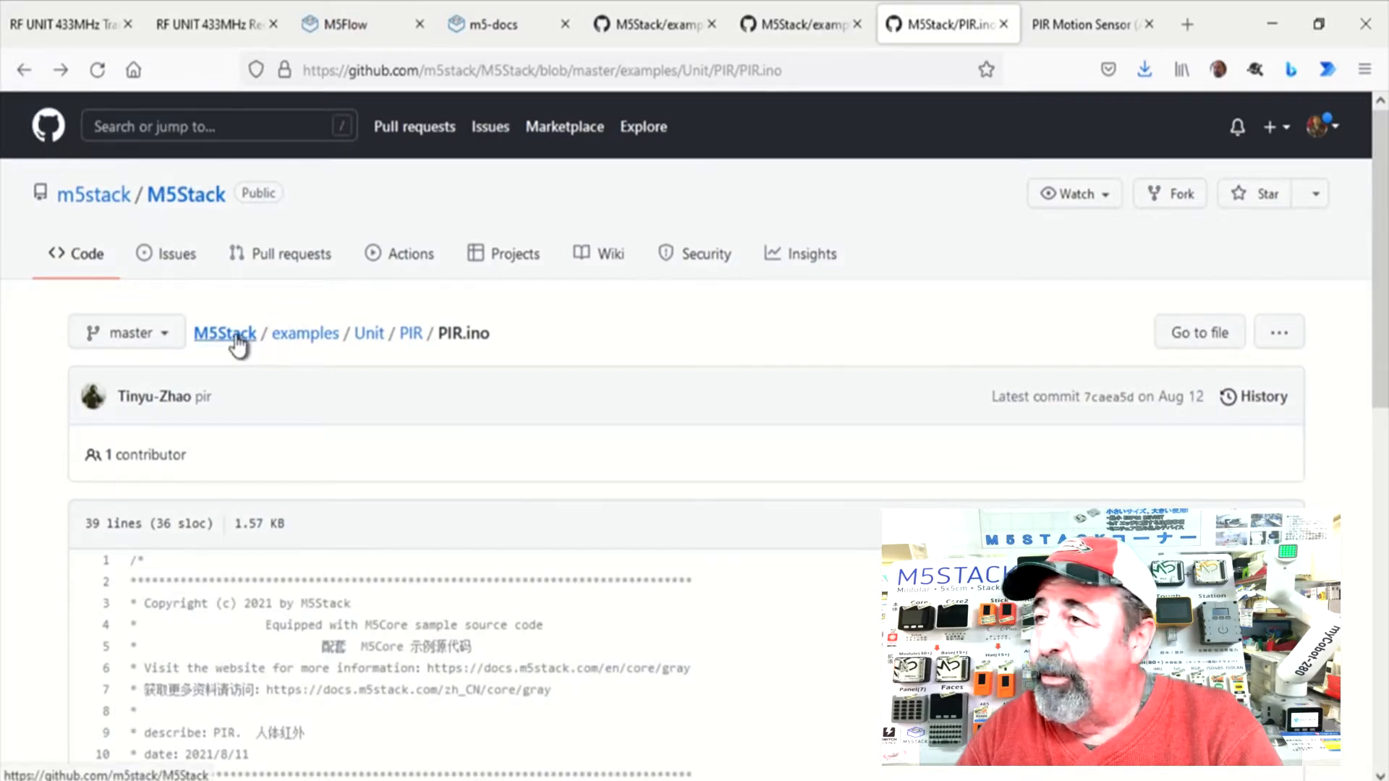
Step: Download M5Stack-master.zip from the M5Stack repository's main page and save it
{"action": "left_click", "coordinate": [224, 333]}
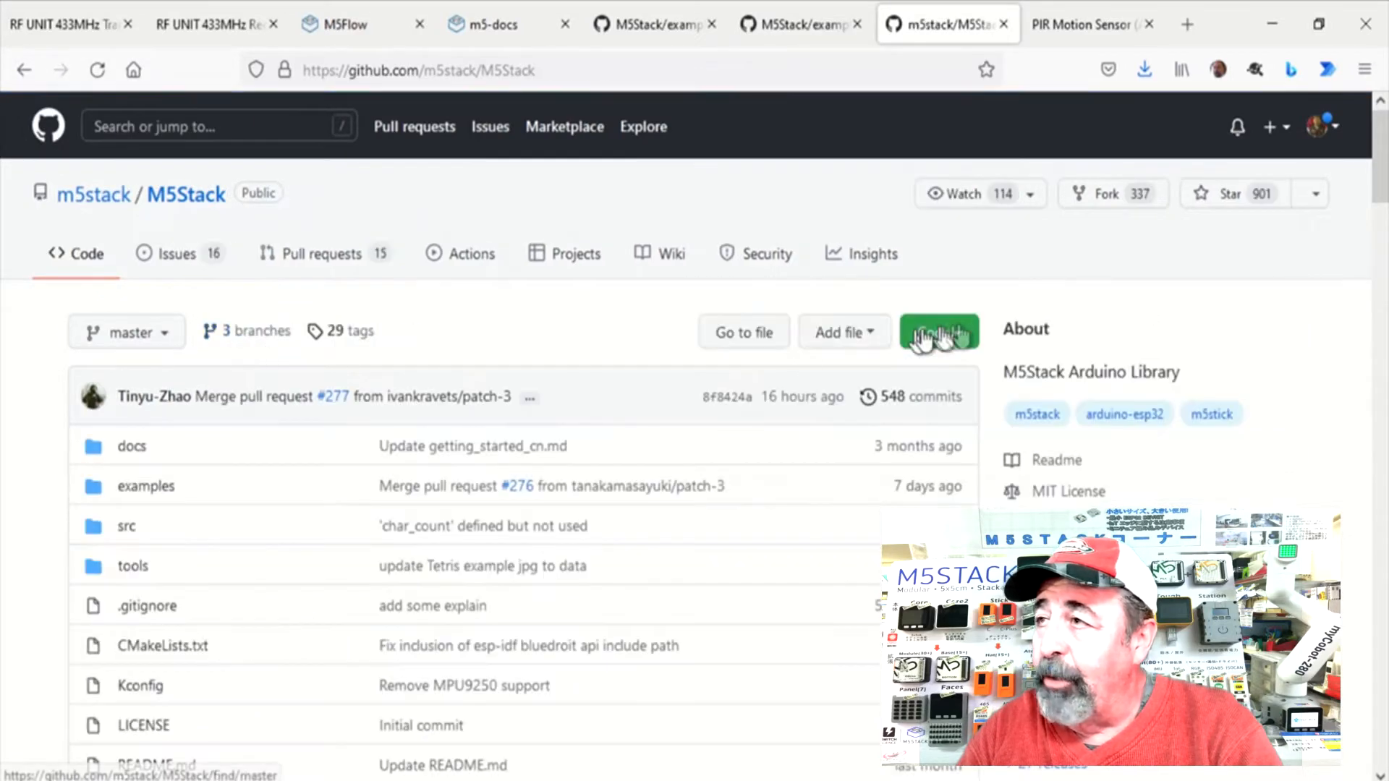
{"action": "left_click", "coordinate": [680, 603]}
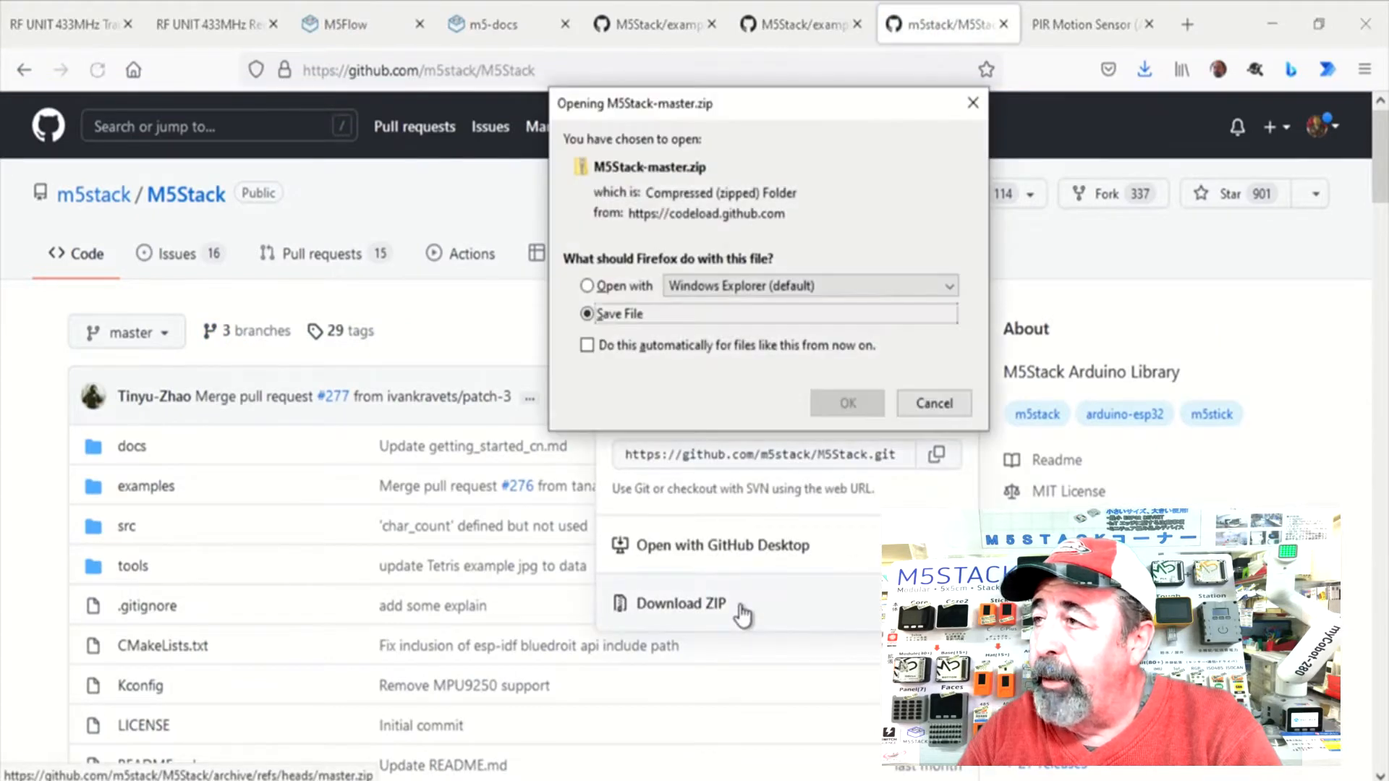
{"action": "left_click", "coordinate": [933, 404]}
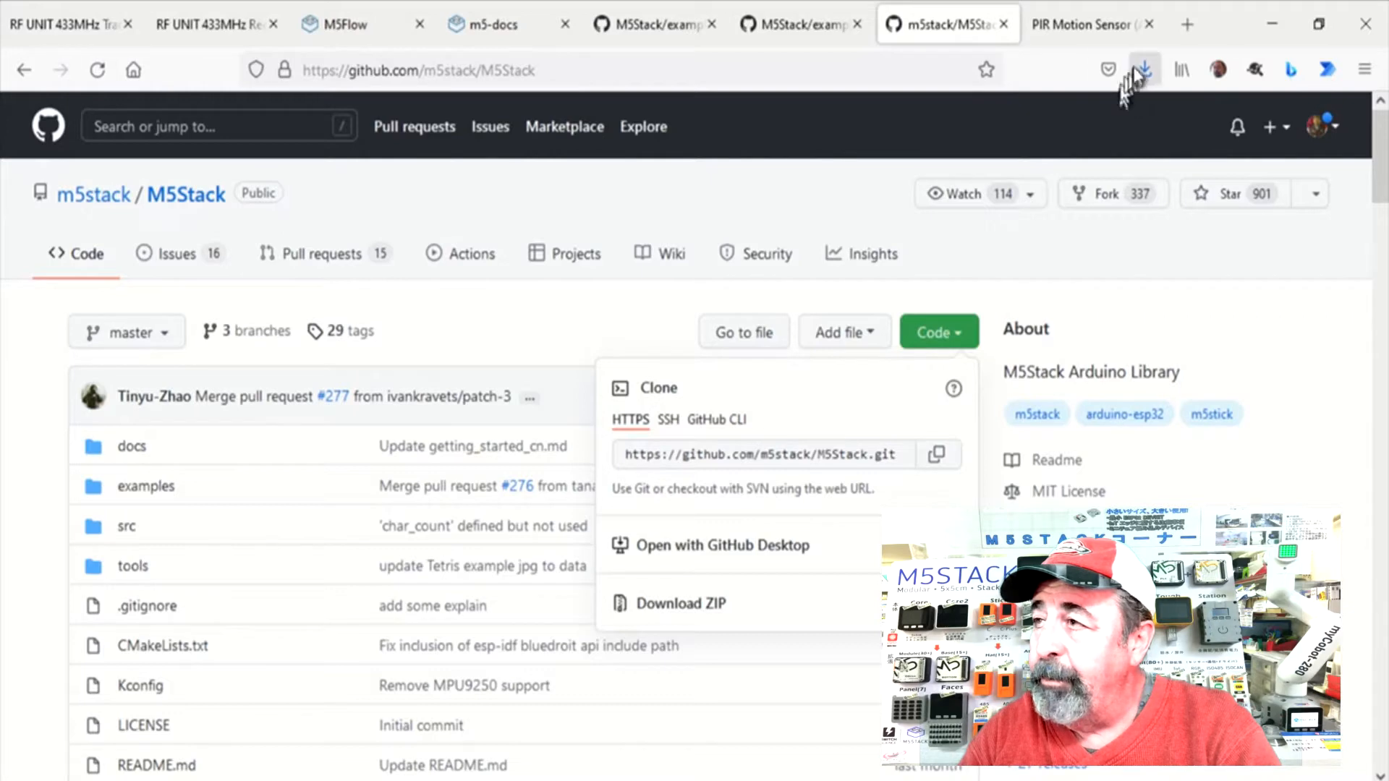
Step: Copy the M5Stack-master folder out of the downloaded zip archive
{"action": "left_click", "coordinate": [1143, 69]}
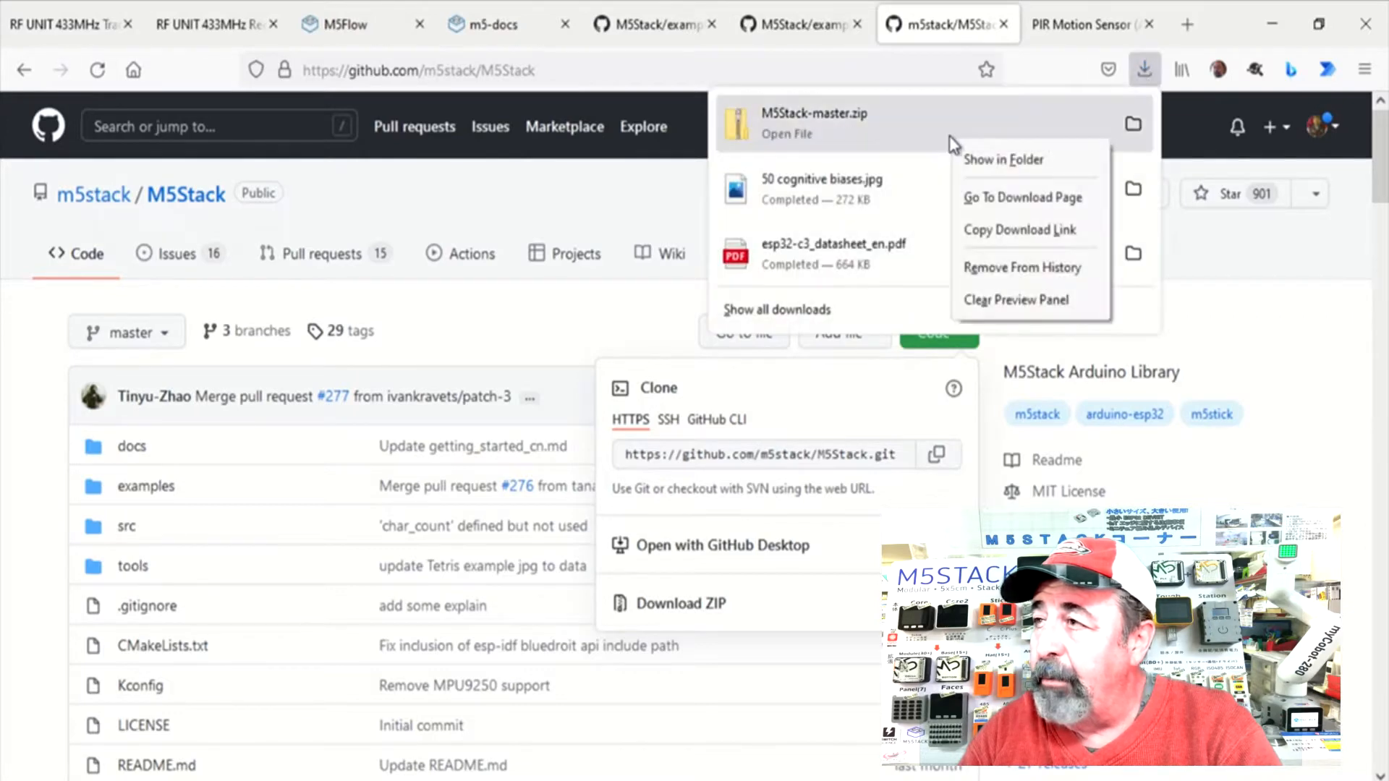
{"action": "left_click", "coordinate": [786, 124]}
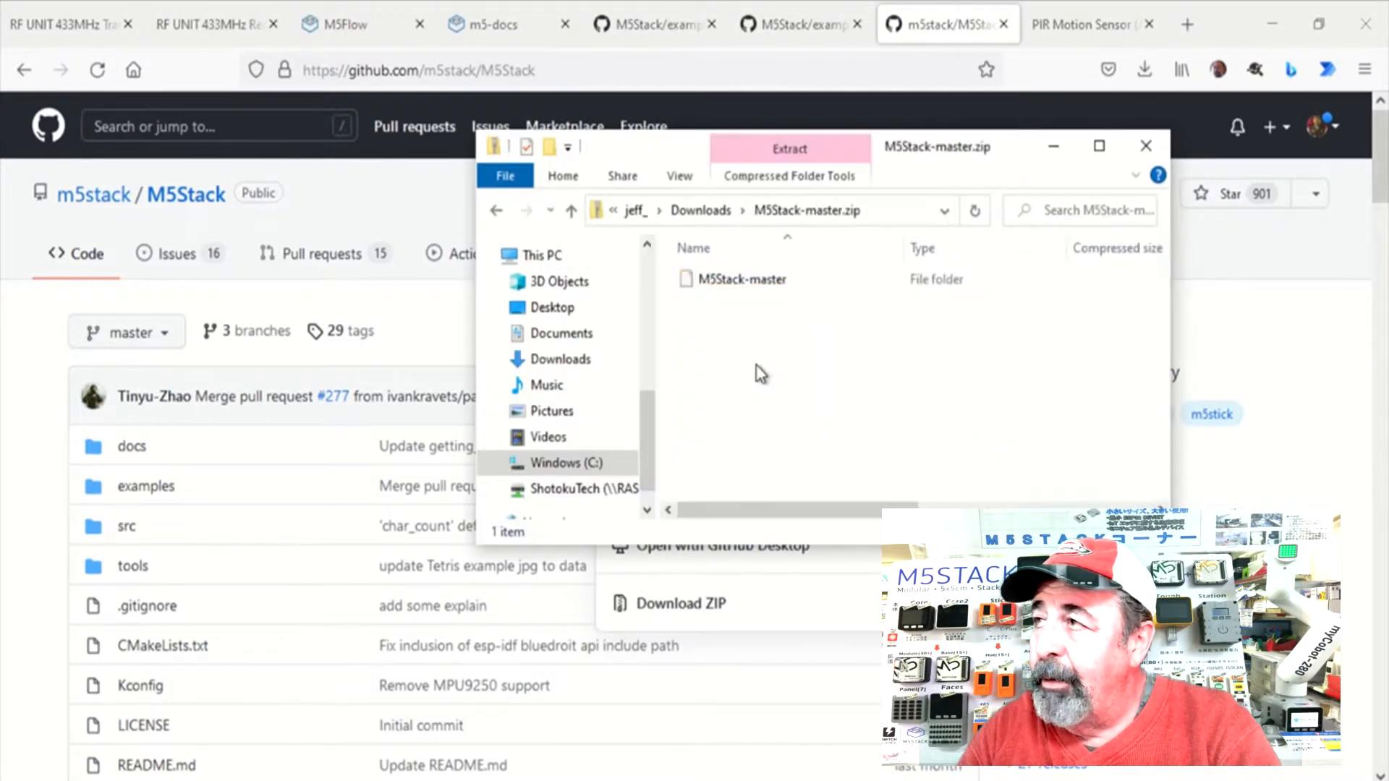
{"action": "right_click", "coordinate": [741, 278]}
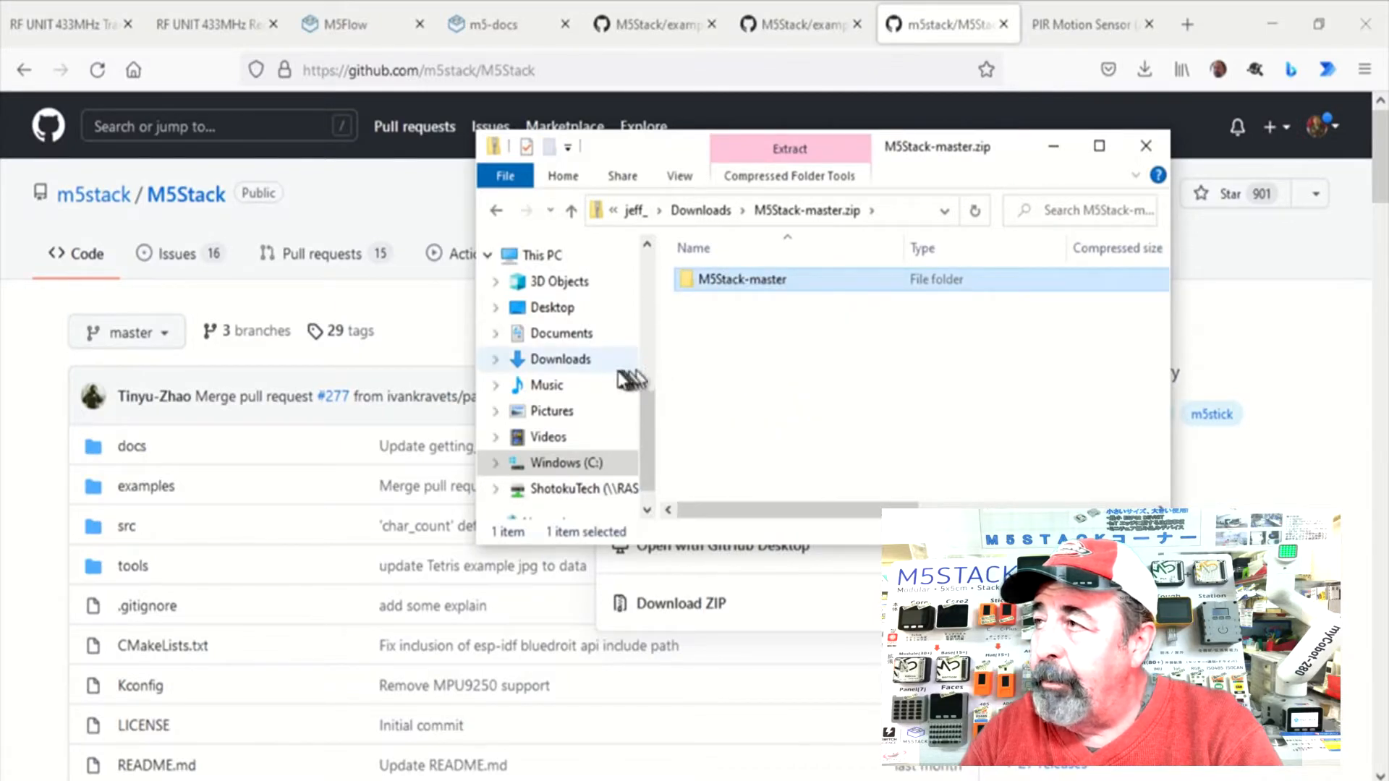
Step: Paste the M5Stack-master folder into the Arduino folder under Documents
{"action": "left_click", "coordinate": [561, 333]}
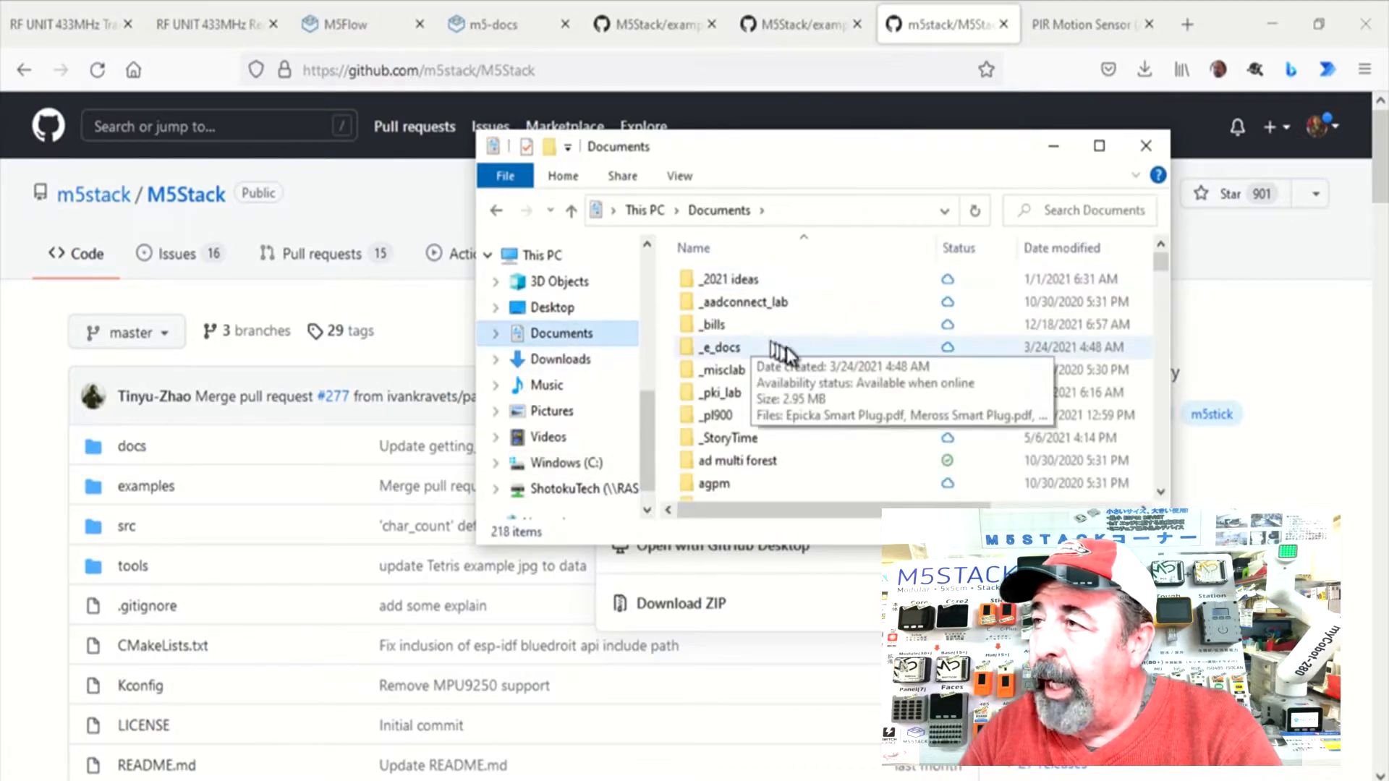
{"action": "scroll", "scroll_direction": "down", "scroll_amount": 3}
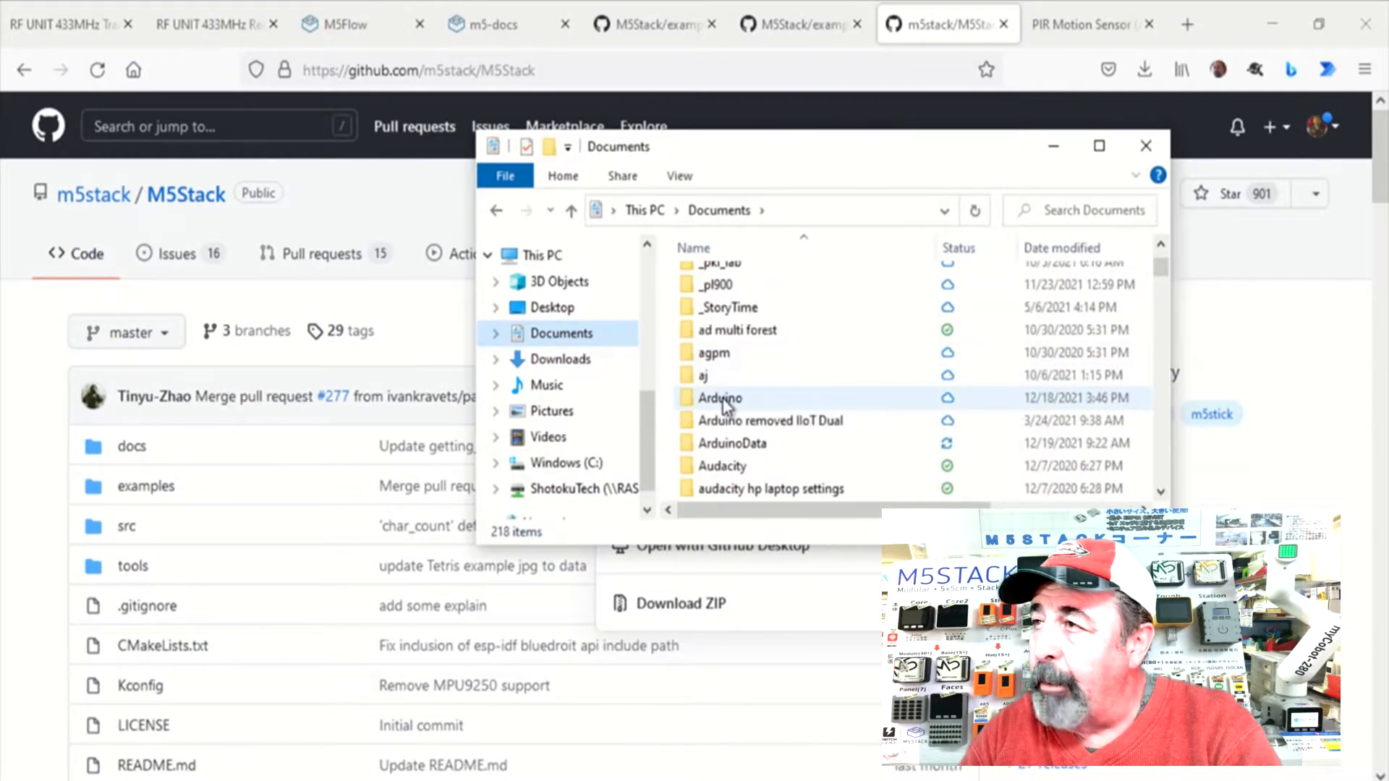
{"action": "right_click", "coordinate": [719, 398]}
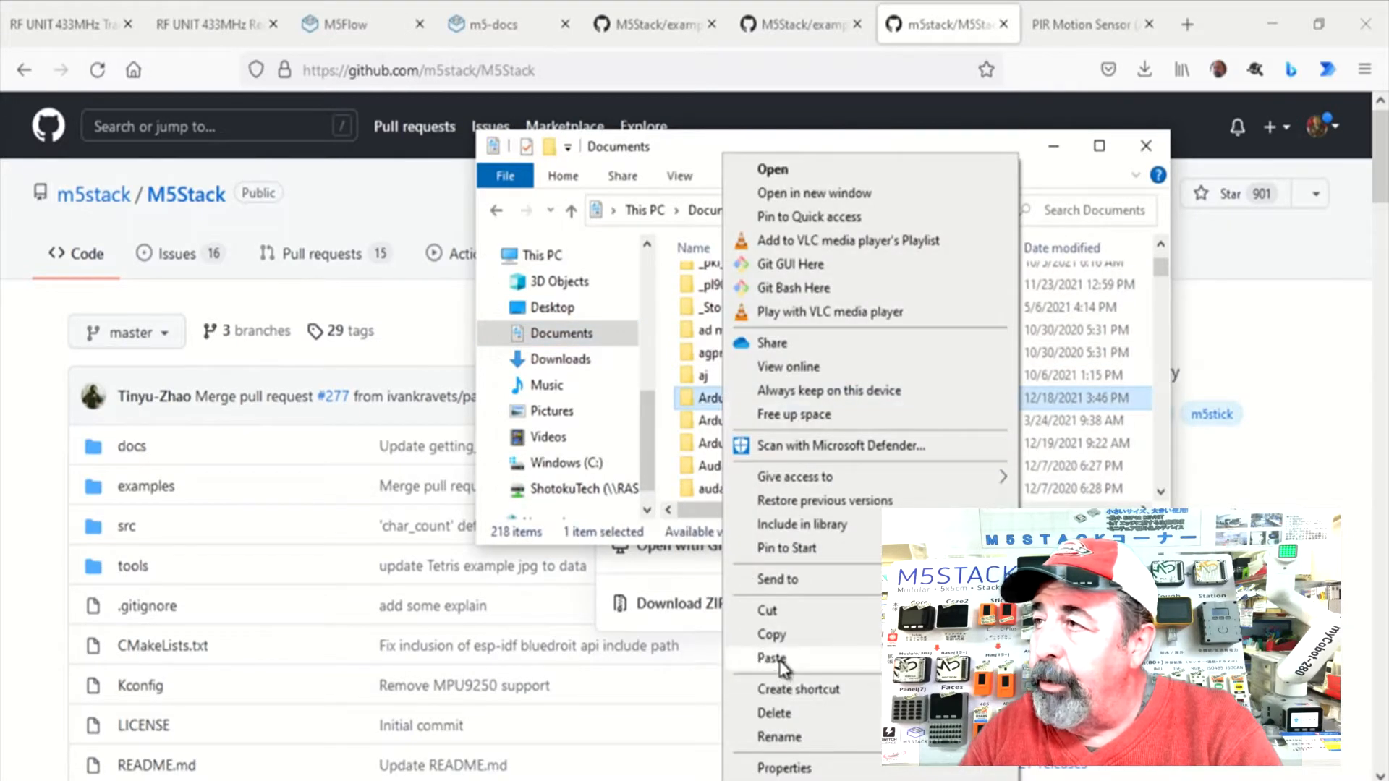
{"action": "left_click", "coordinate": [771, 657]}
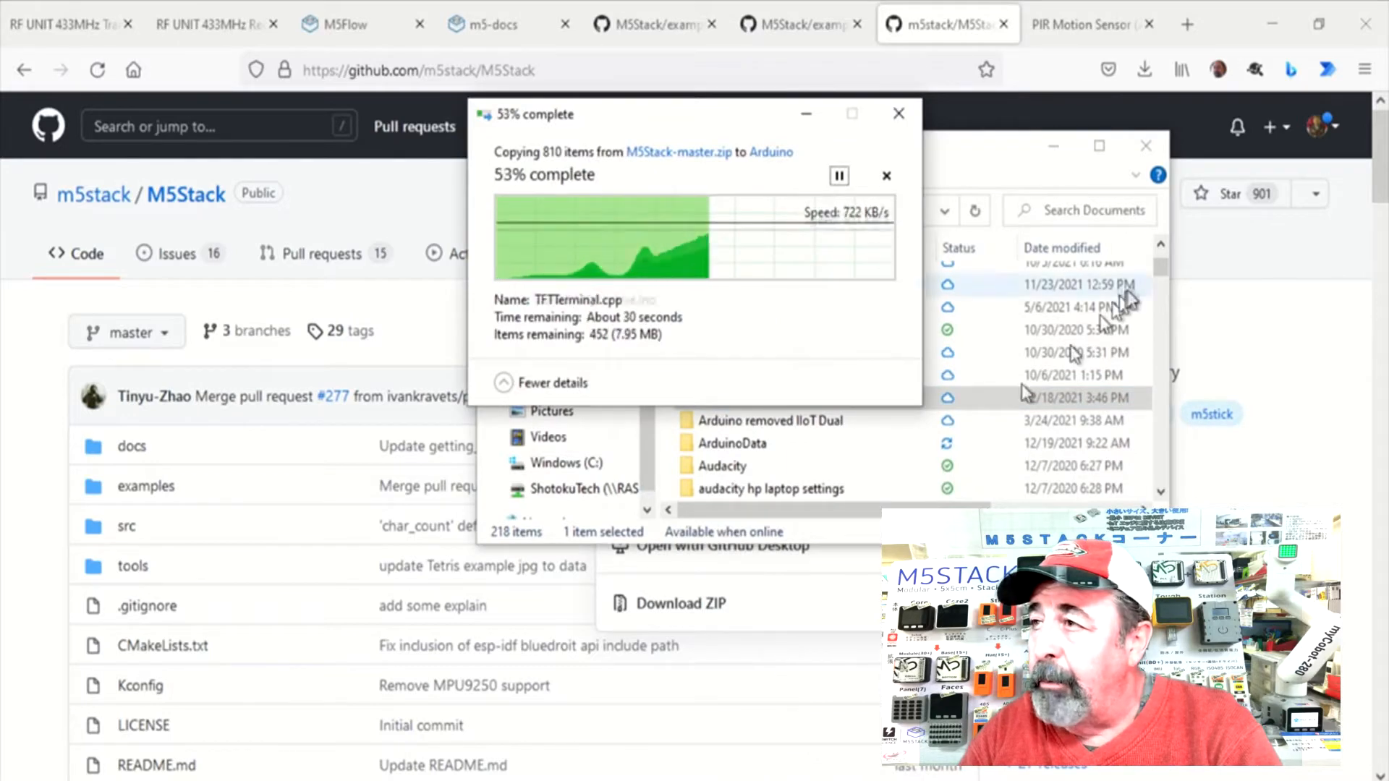
{"action": "mouse_move", "coordinate": [1186, 25]}
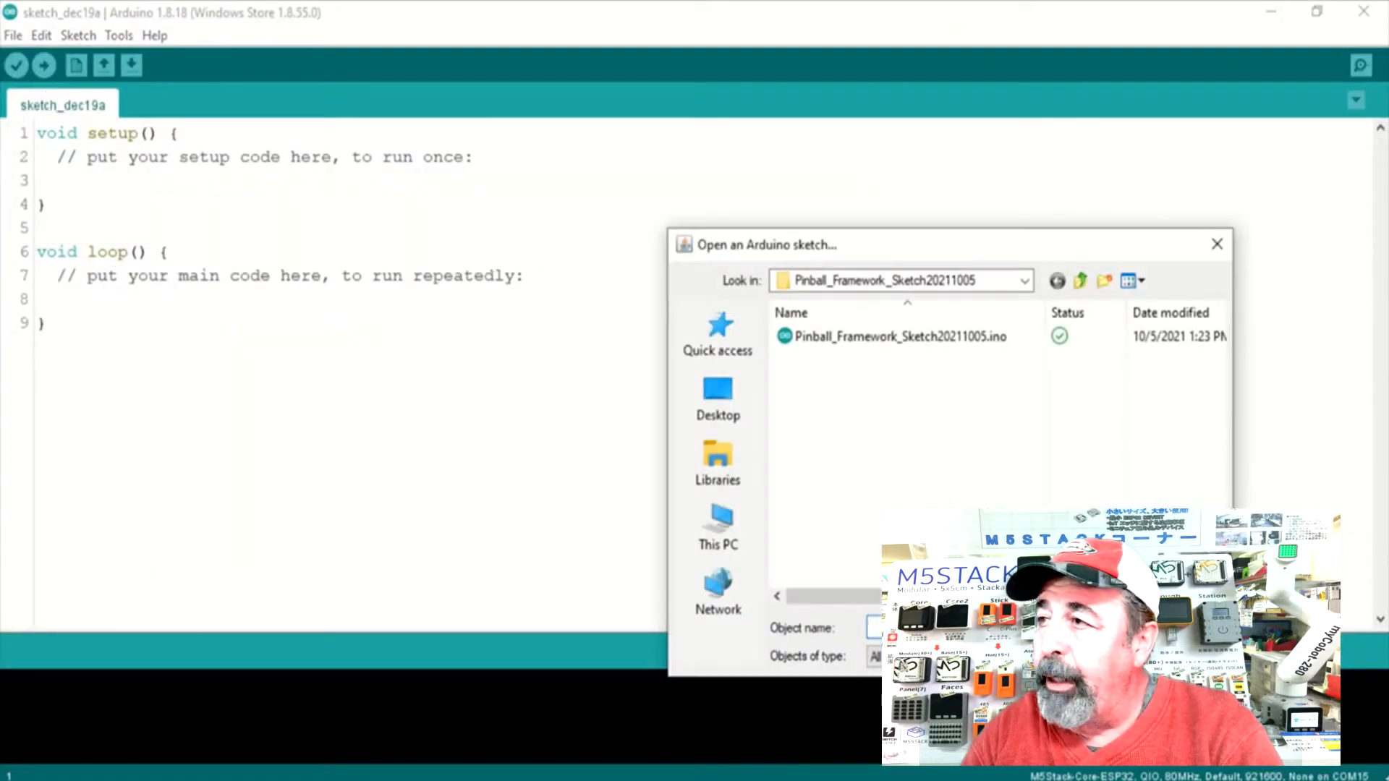
Step: Open RF433.ino from M5Stack-master > examples > Unit > RF433 in a maximized Arduino IDE window
{"action": "left_click", "coordinate": [1079, 281]}
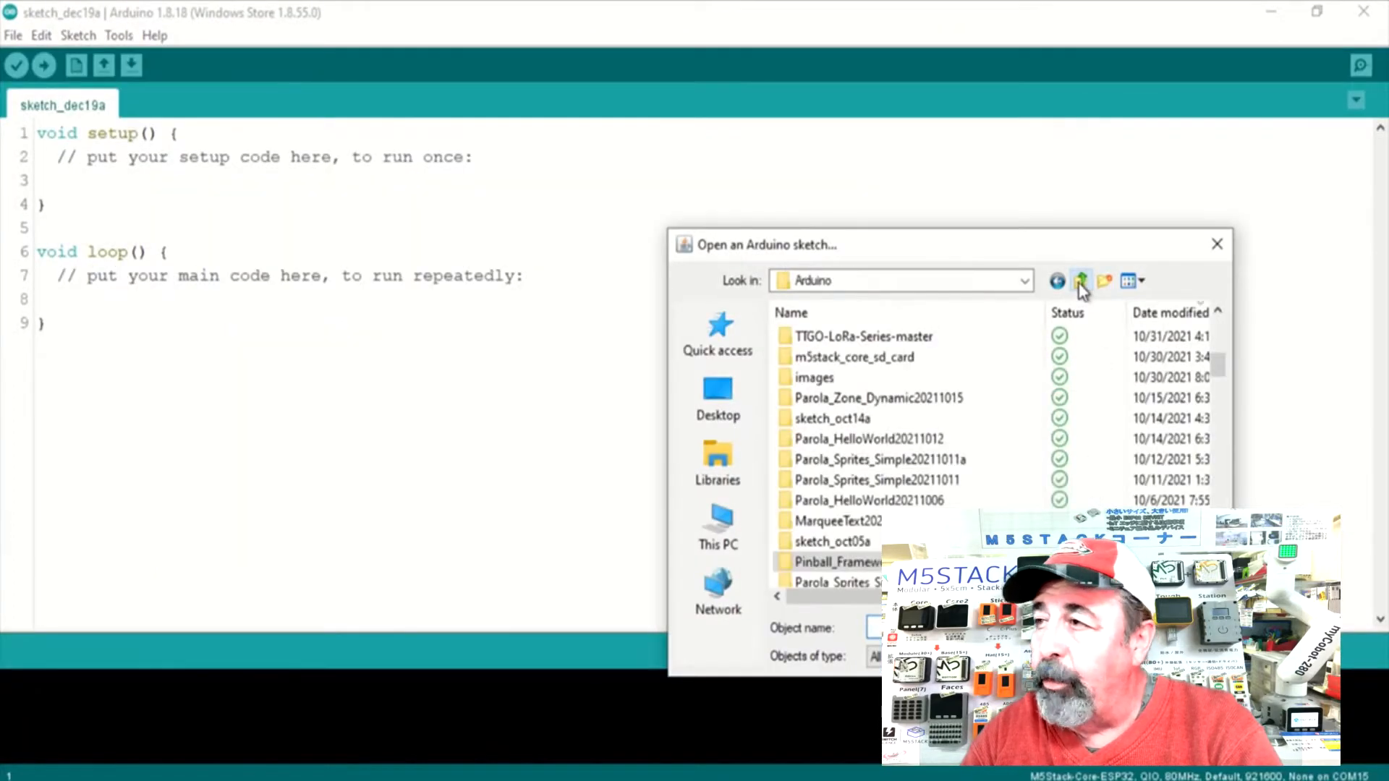
{"action": "scroll", "scroll_direction": "down", "scroll_amount": 3}
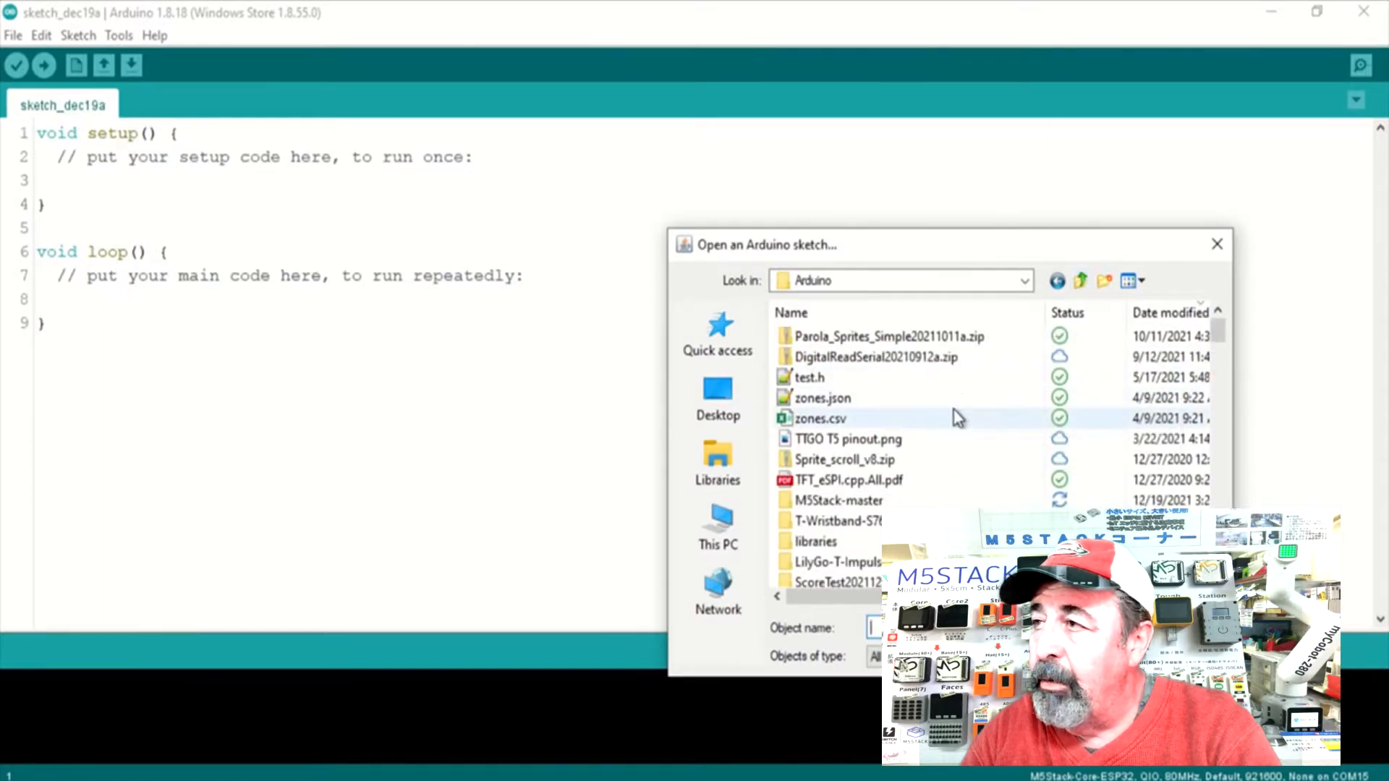
{"action": "double_click", "coordinate": [838, 499]}
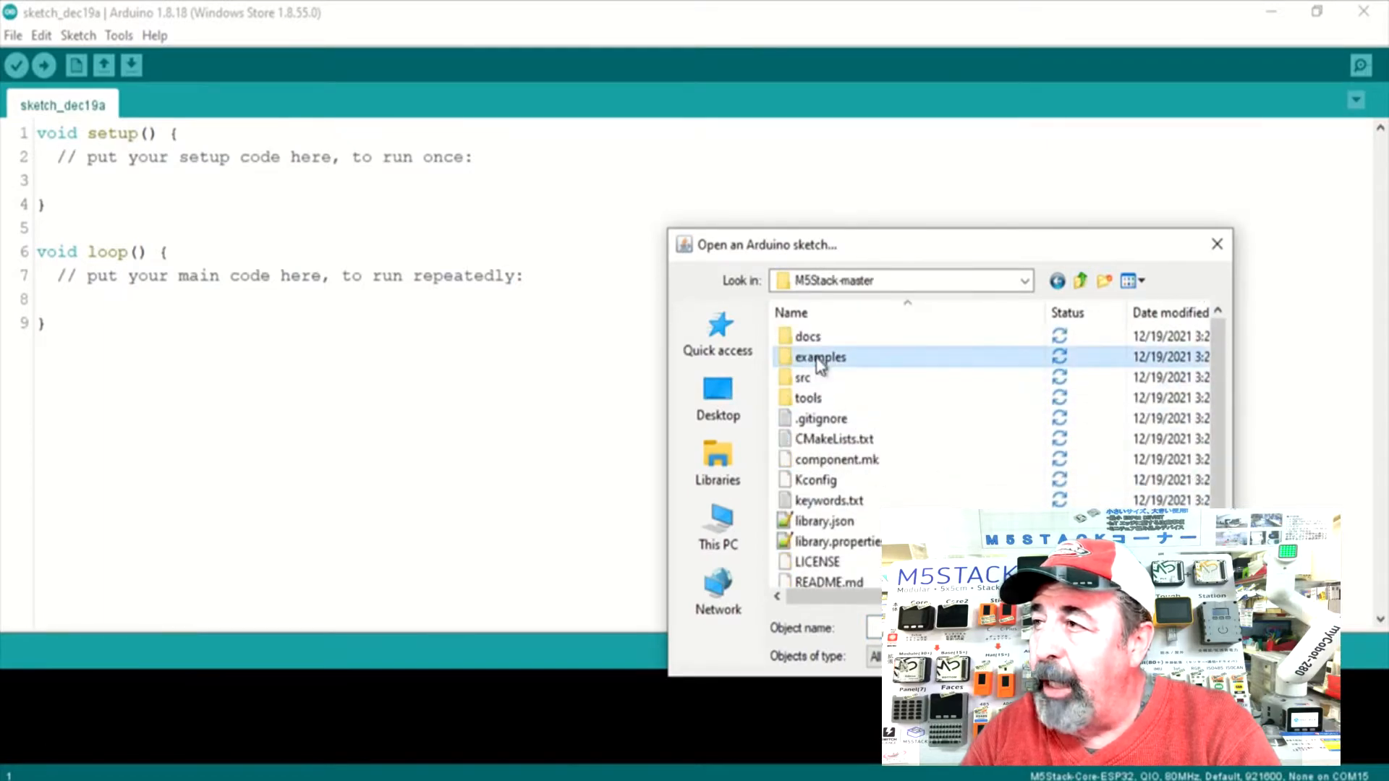
{"action": "double_click", "coordinate": [819, 356]}
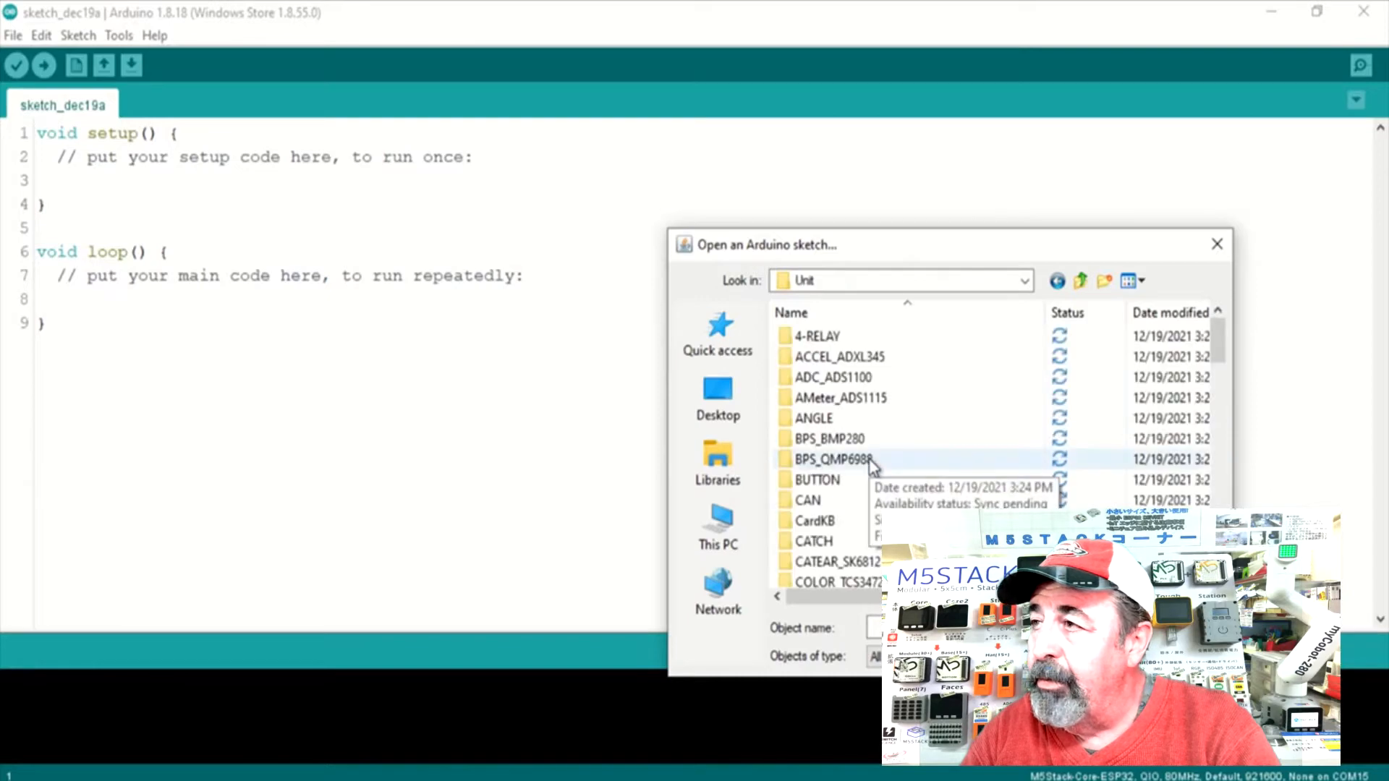
{"action": "scroll", "scroll_direction": "down", "scroll_amount": 3}
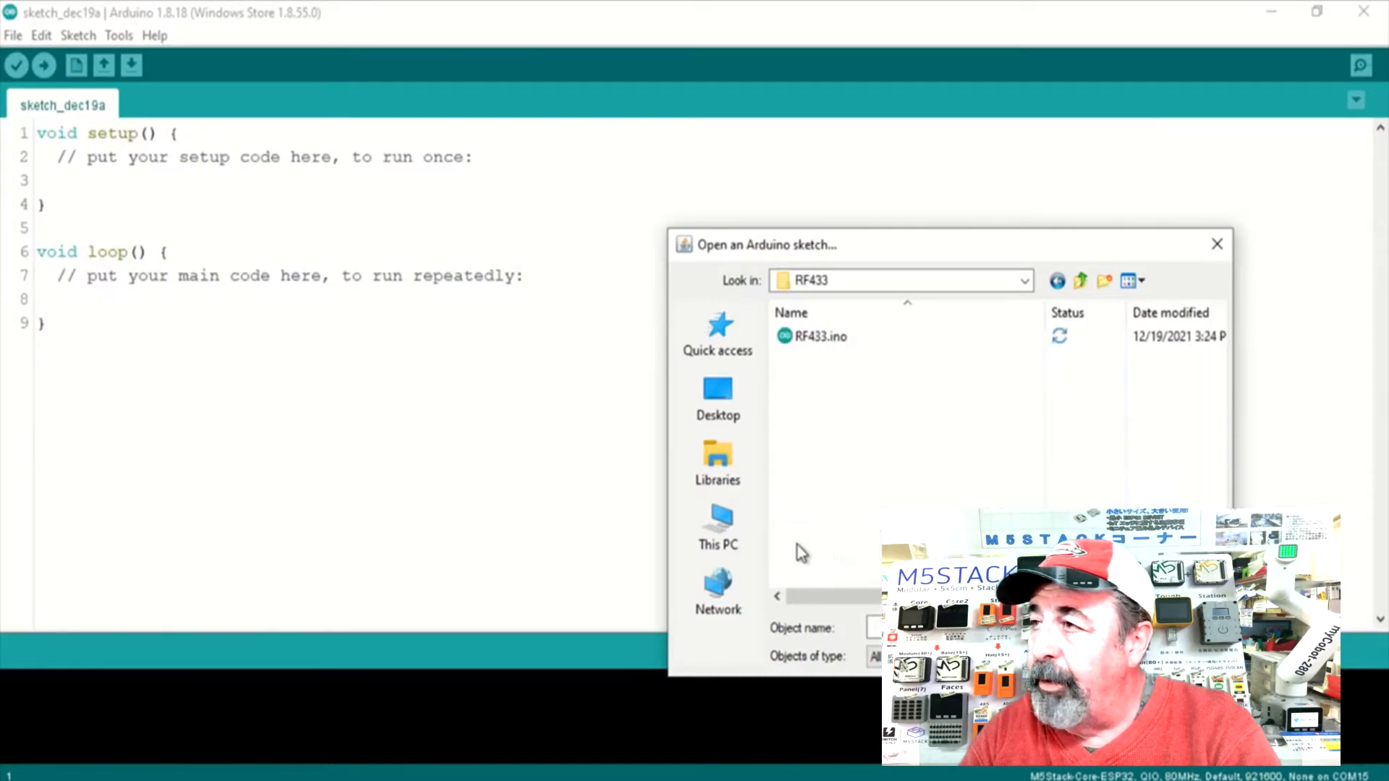
{"action": "double_click", "coordinate": [819, 336]}
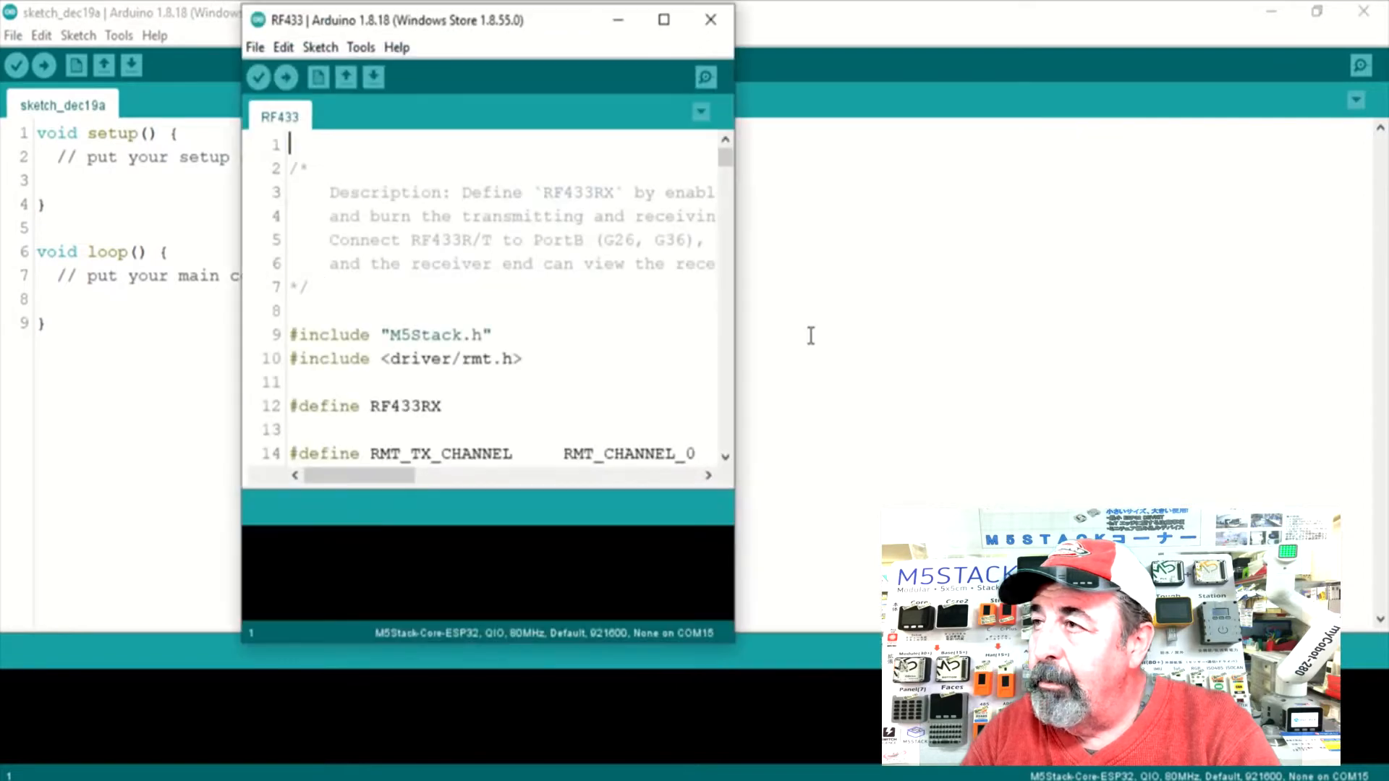
{"action": "left_click", "coordinate": [663, 19]}
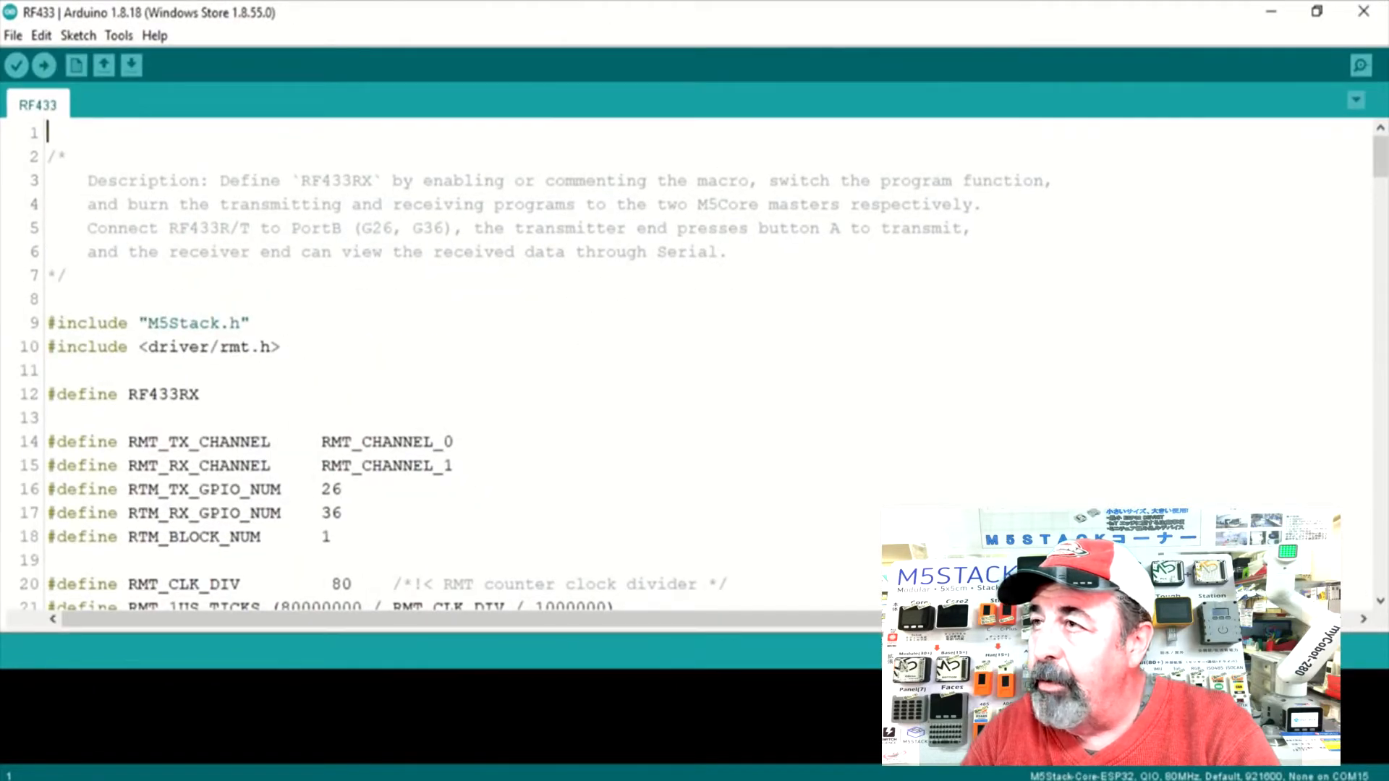
{"action": "scroll", "scroll_direction": "down", "scroll_amount": 3}
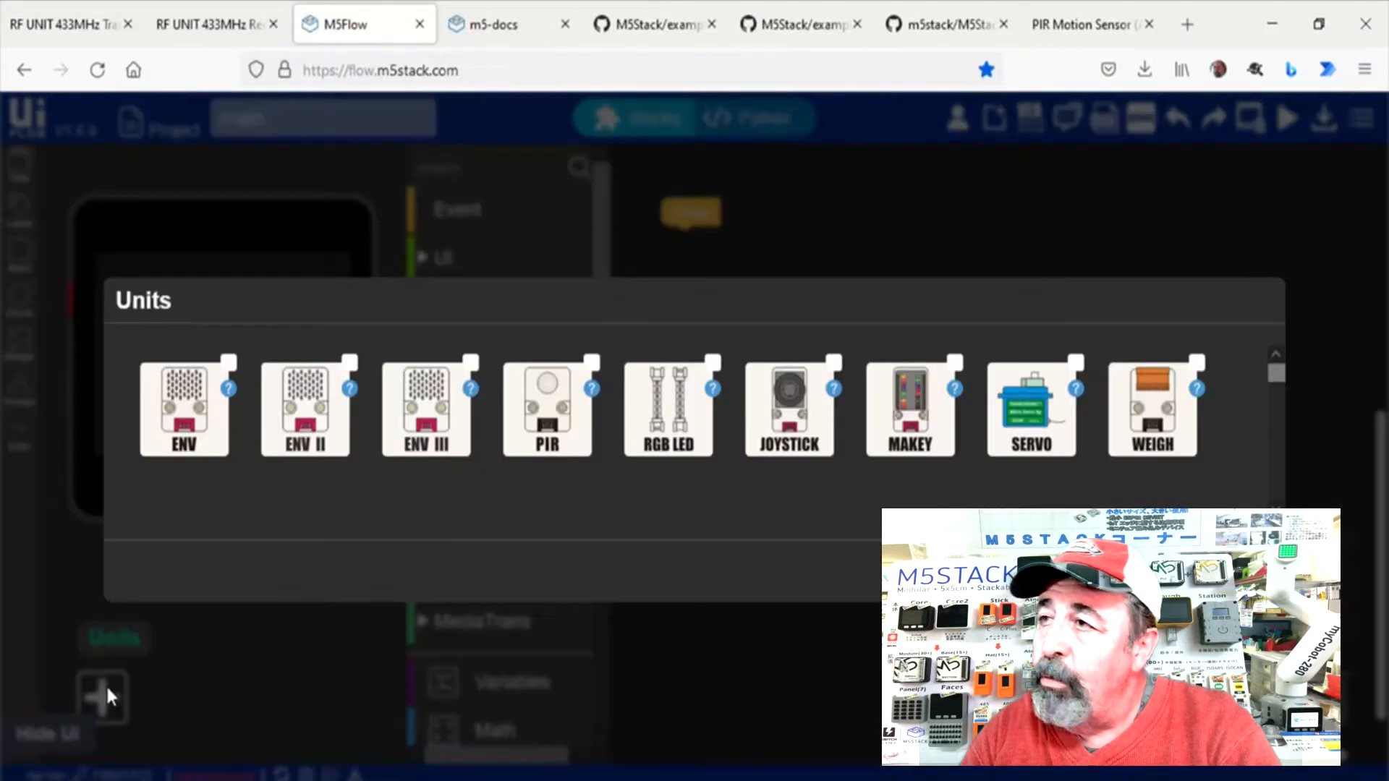
Step: Tick the PIR unit in M5Flow's Units dialog and show its port choices with B (26,36,V,G)
{"action": "left_click", "coordinate": [547, 408]}
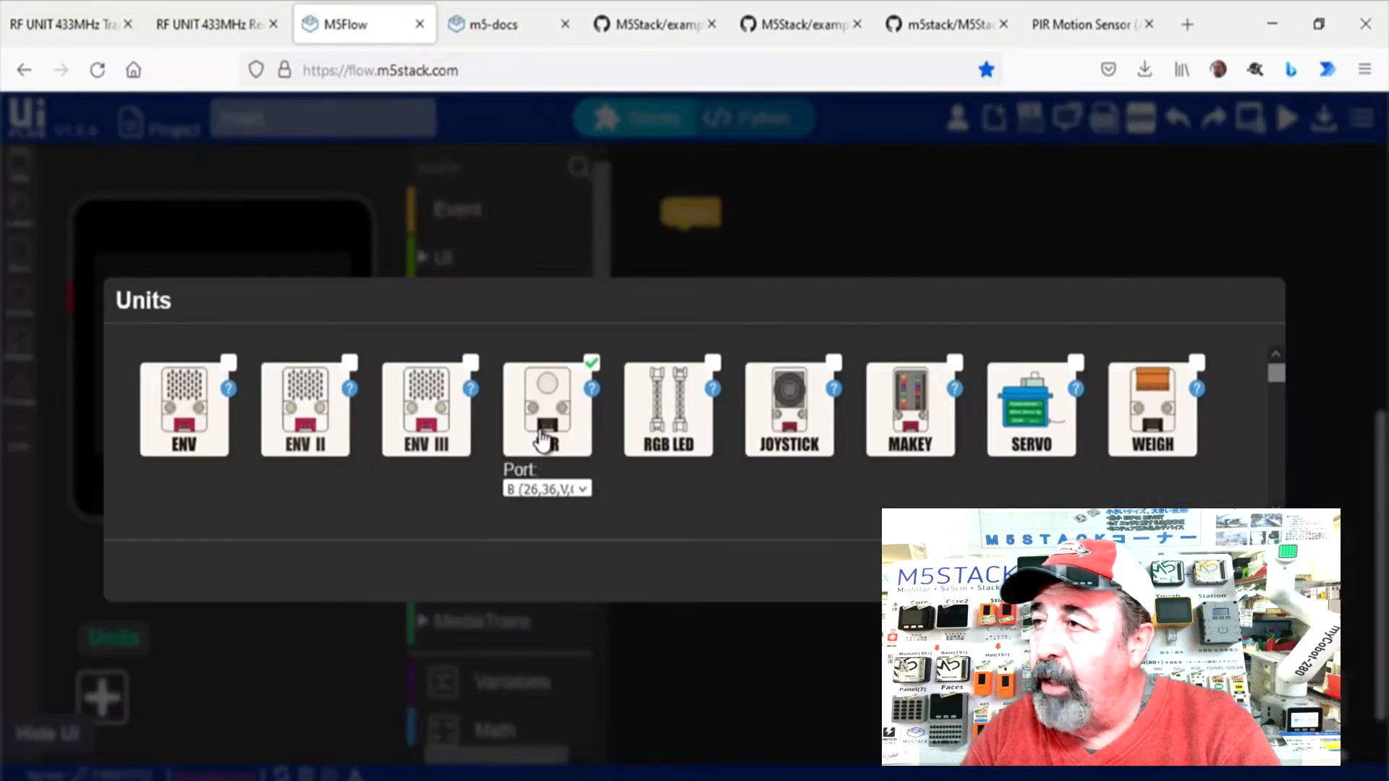
{"action": "left_click", "coordinate": [582, 489]}
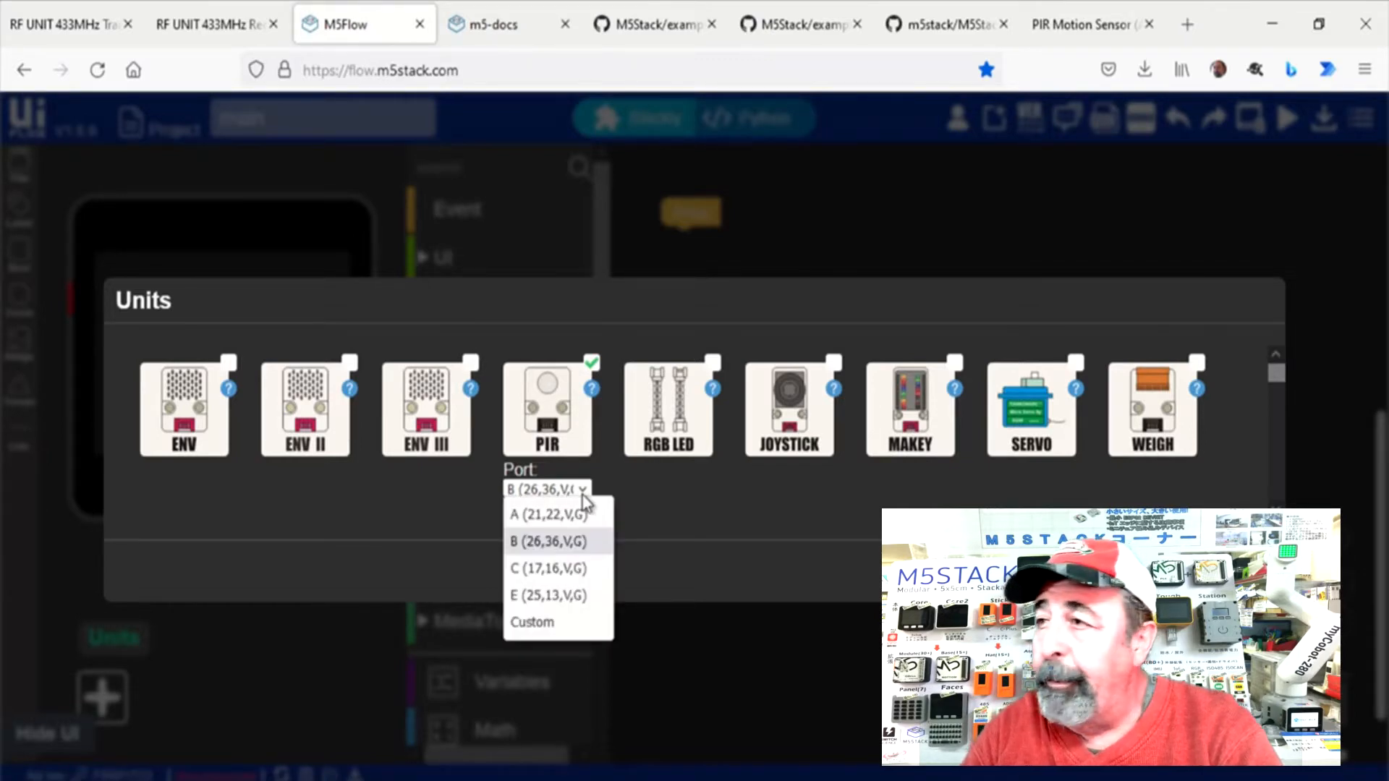
{"action": "mouse_move", "coordinate": [620, 443]}
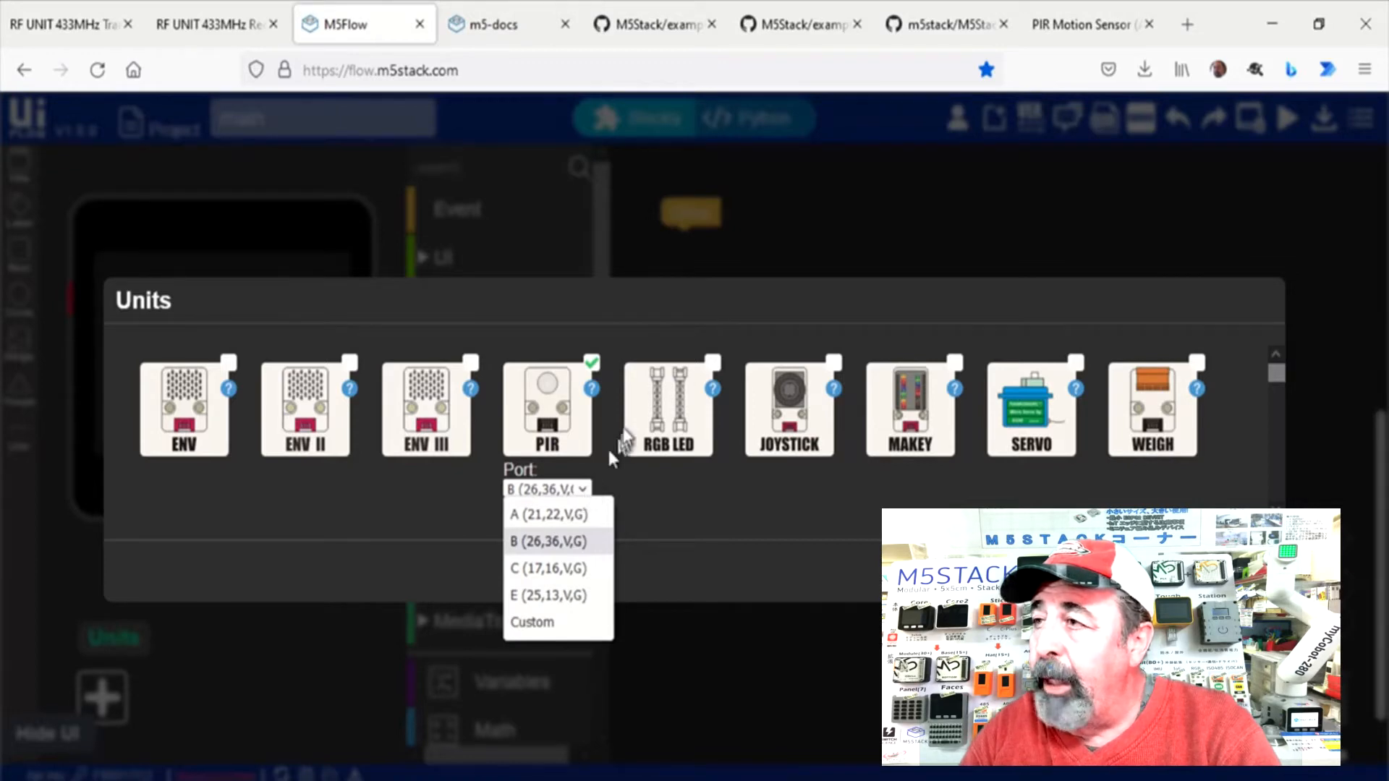
{"action": "mouse_move", "coordinate": [1186, 24]}
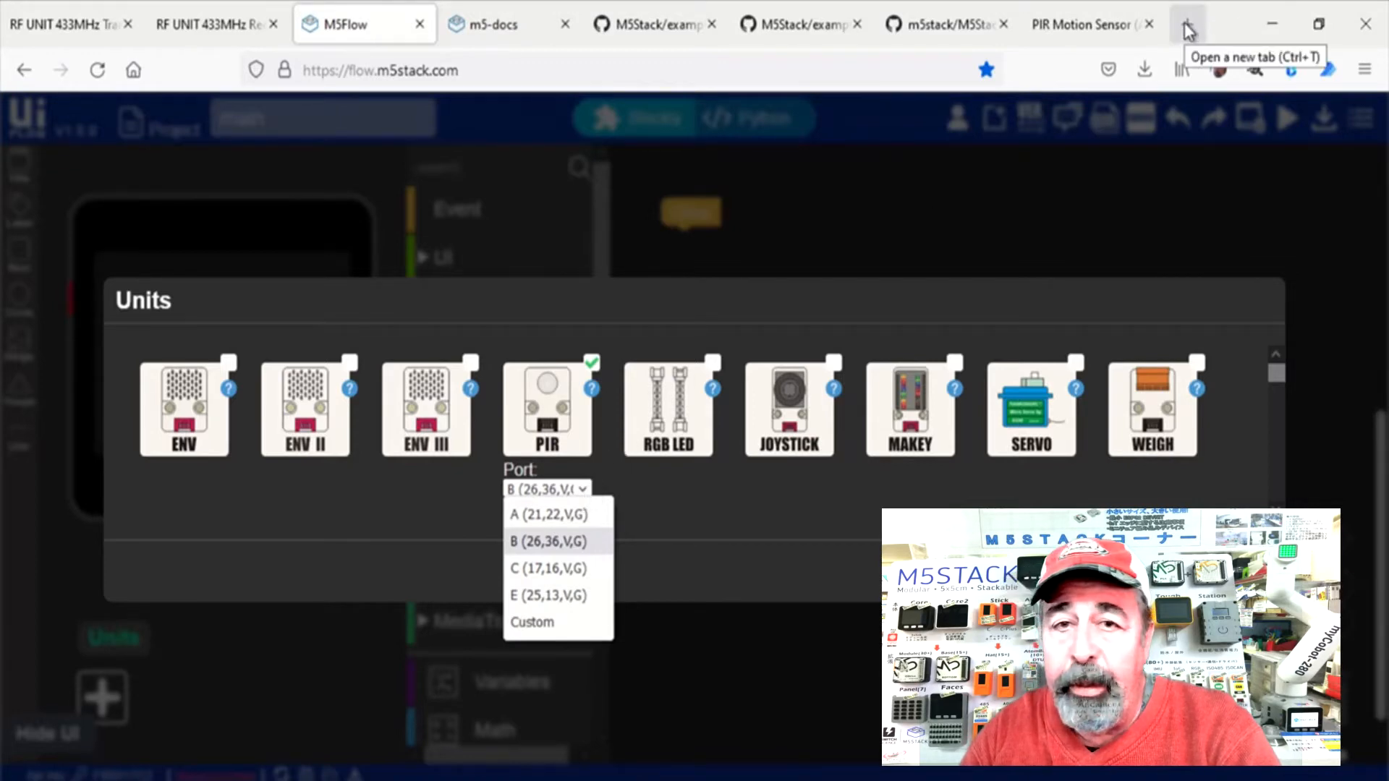
Step: Open a new Firefox tab for the Awesome Upgrade for M5Stack Core video
{"action": "left_click", "coordinate": [1187, 25]}
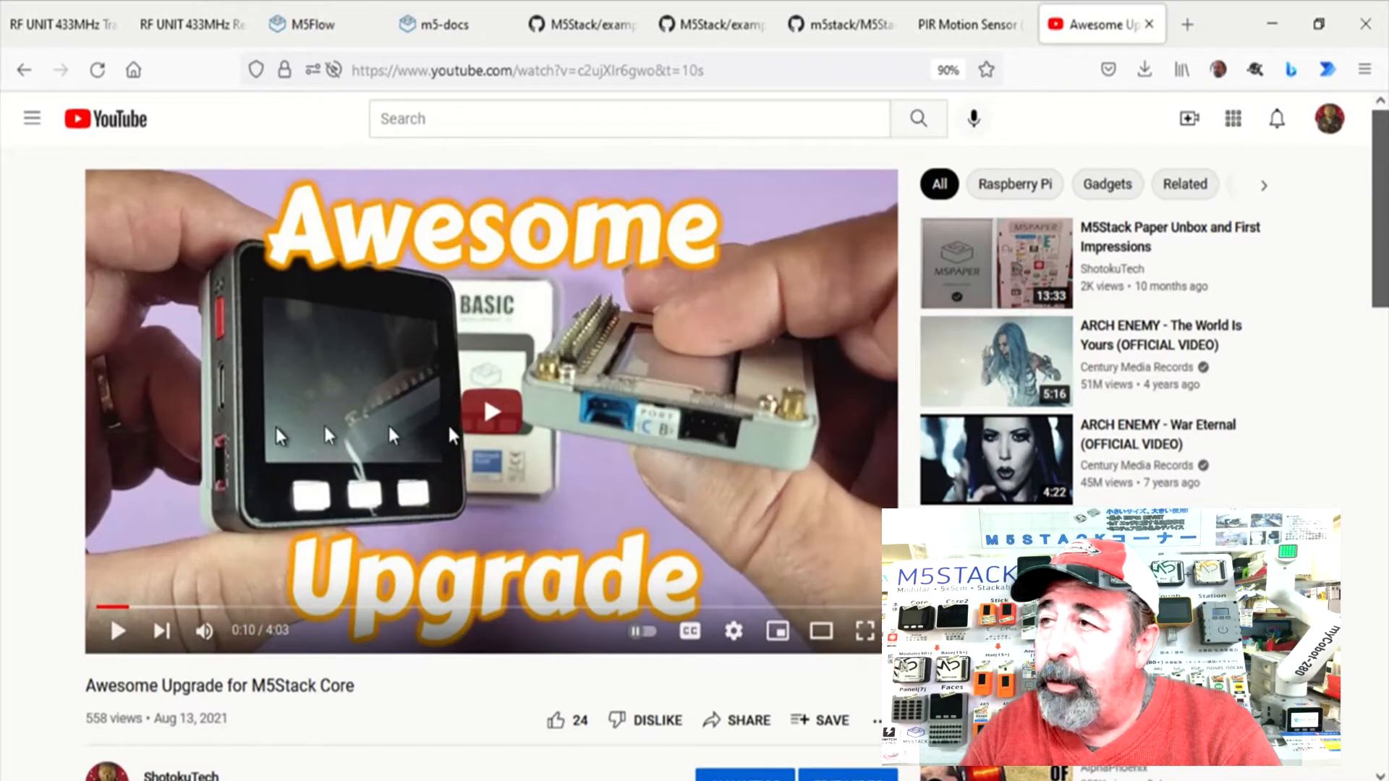
{"action": "mouse_move", "coordinate": [629, 399]}
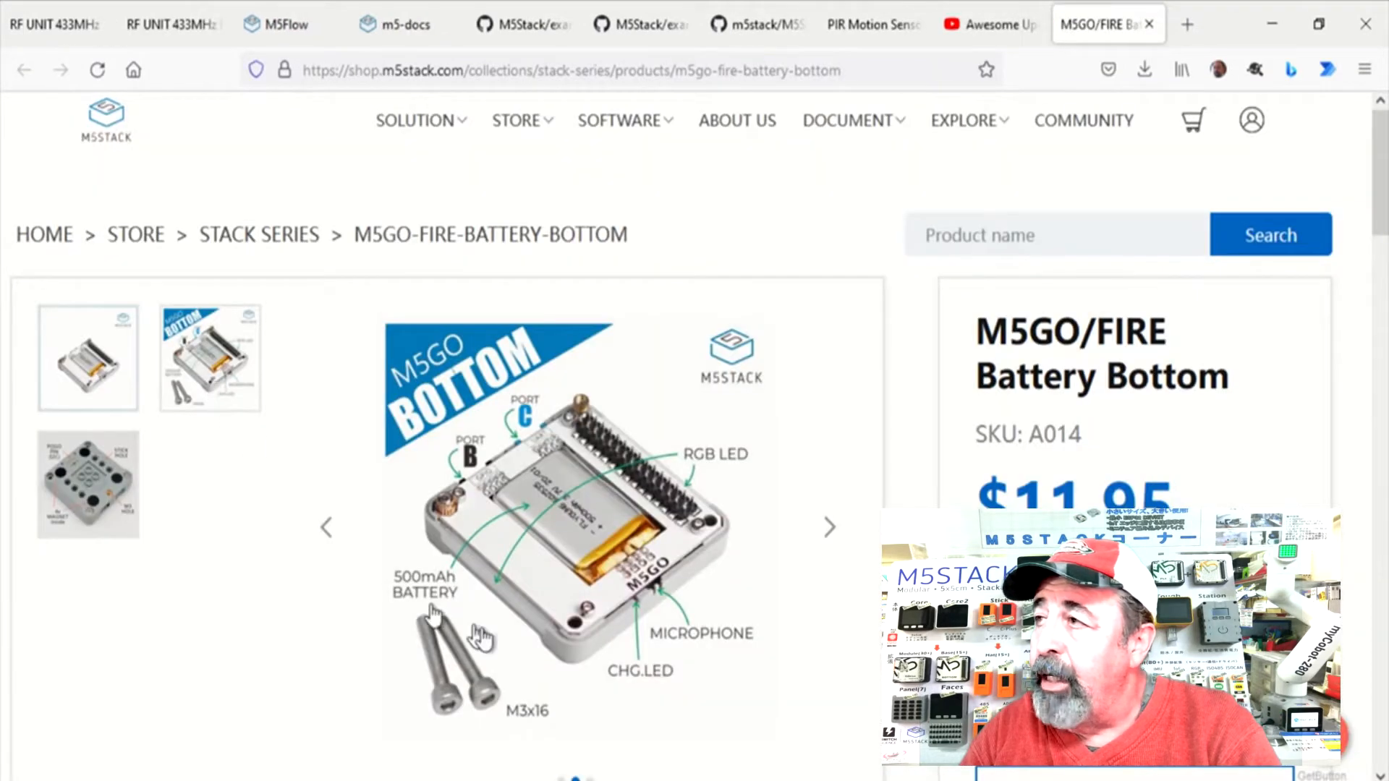
{"action": "mouse_move", "coordinate": [701, 496]}
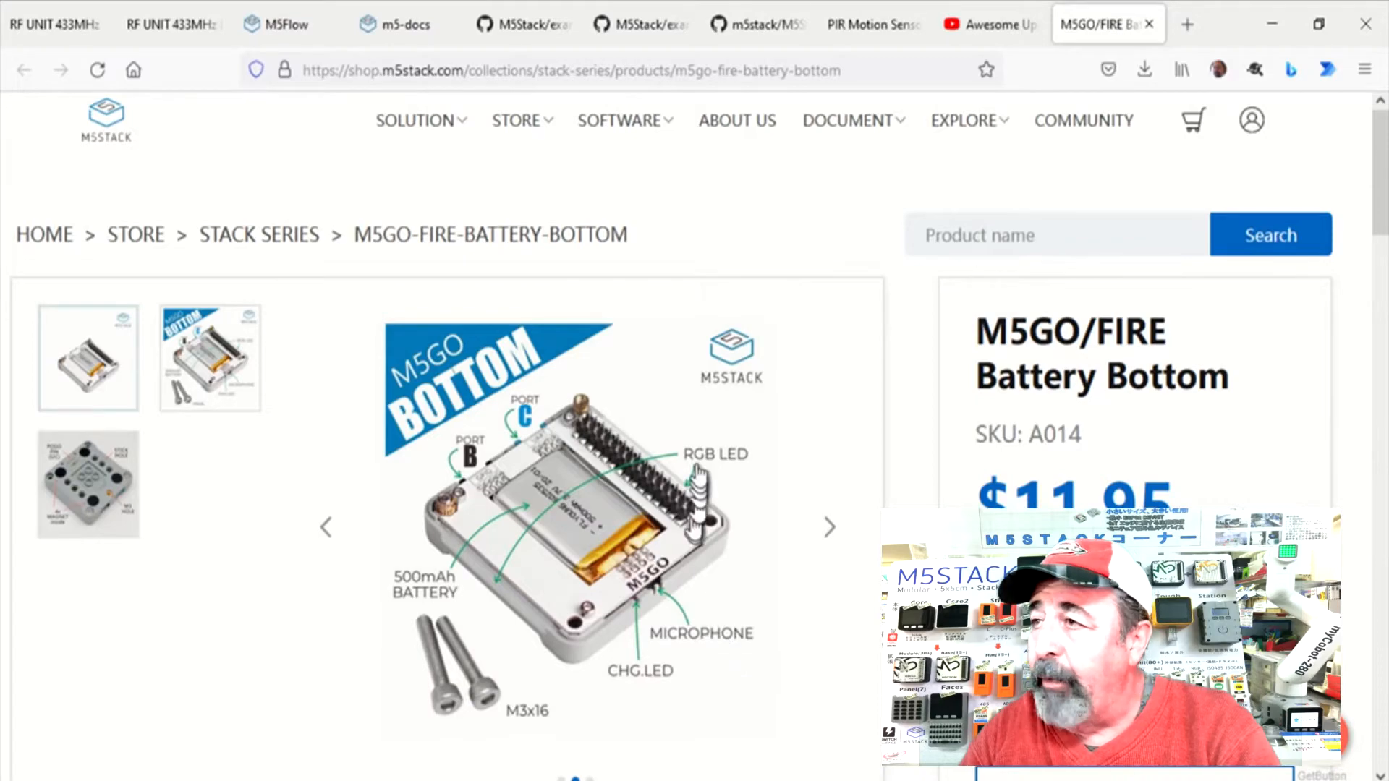
{"action": "mouse_move", "coordinate": [505, 422]}
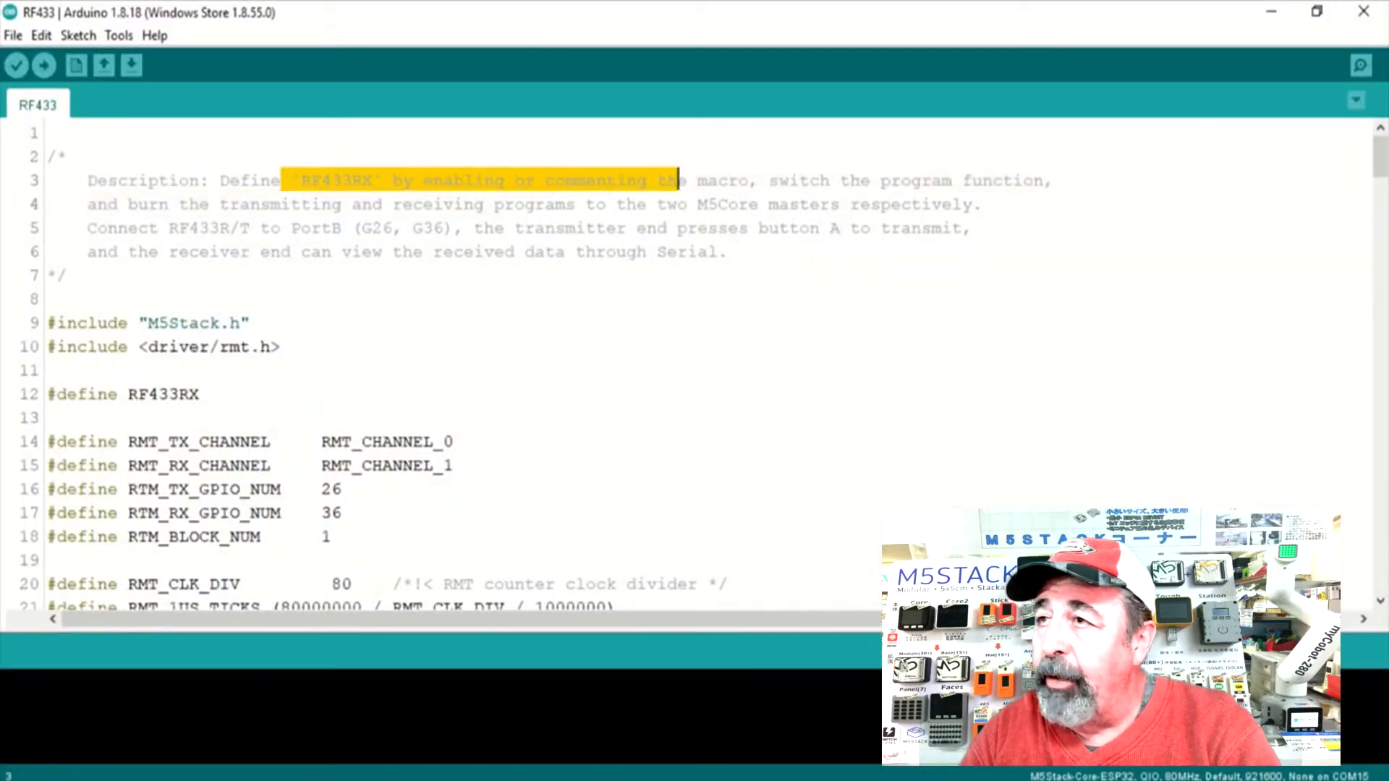
Step: Highlight the #define RF433RX line in the RF433 sketch and bring up the File menu
{"action": "left_click", "coordinate": [676, 180]}
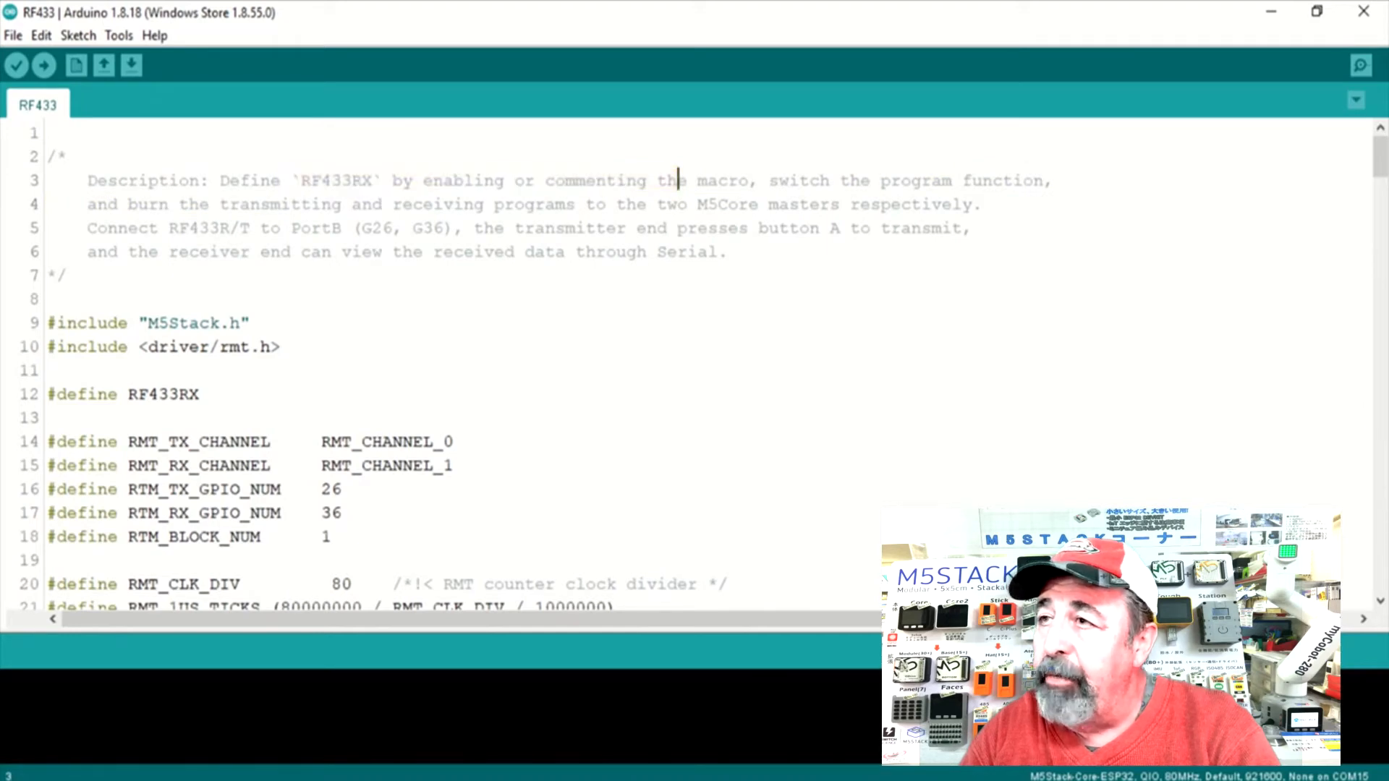
{"action": "double_click", "coordinate": [124, 393]}
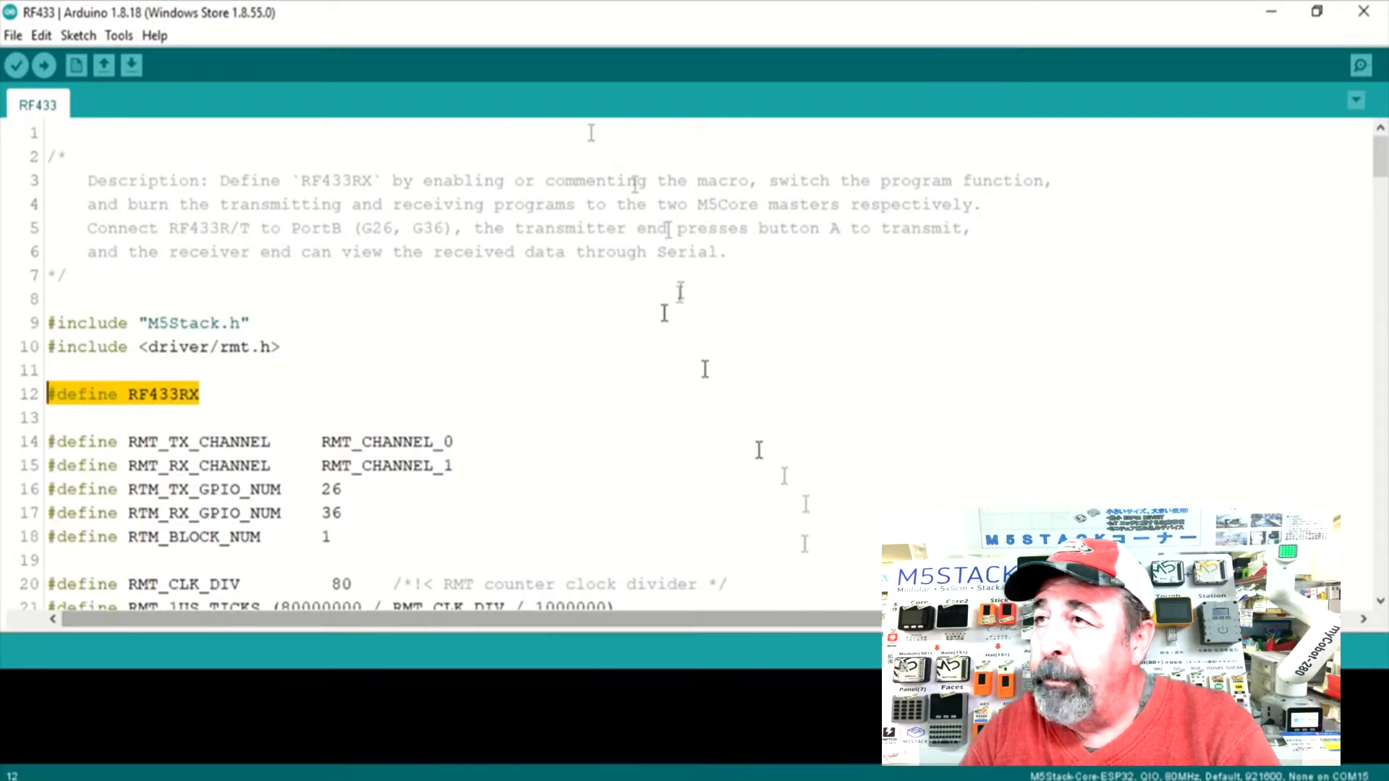
{"action": "left_click", "coordinate": [13, 35]}
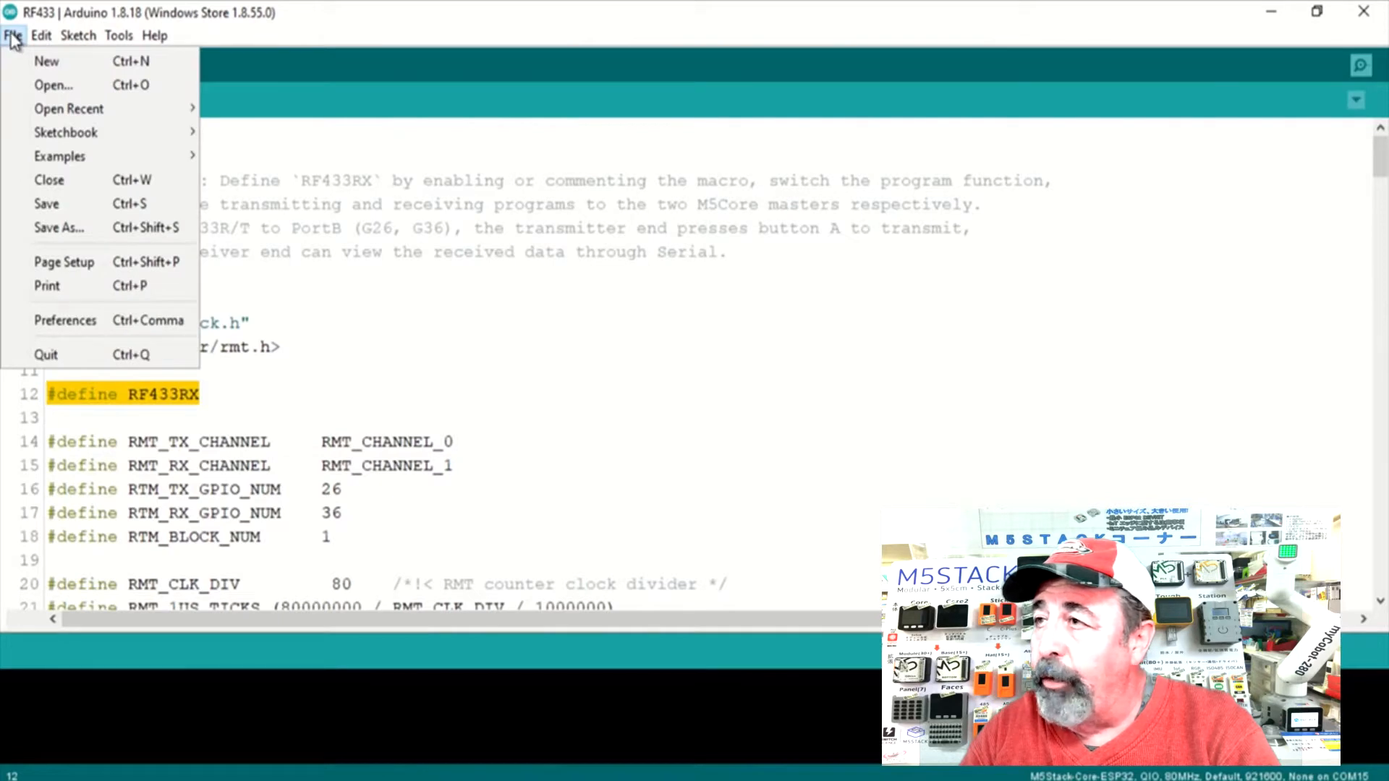
Step: Confirm the m5stack boards URL in Preferences, then view the M5Stack-Core-ESP32 board settings under Tools
{"action": "left_click", "coordinate": [65, 319]}
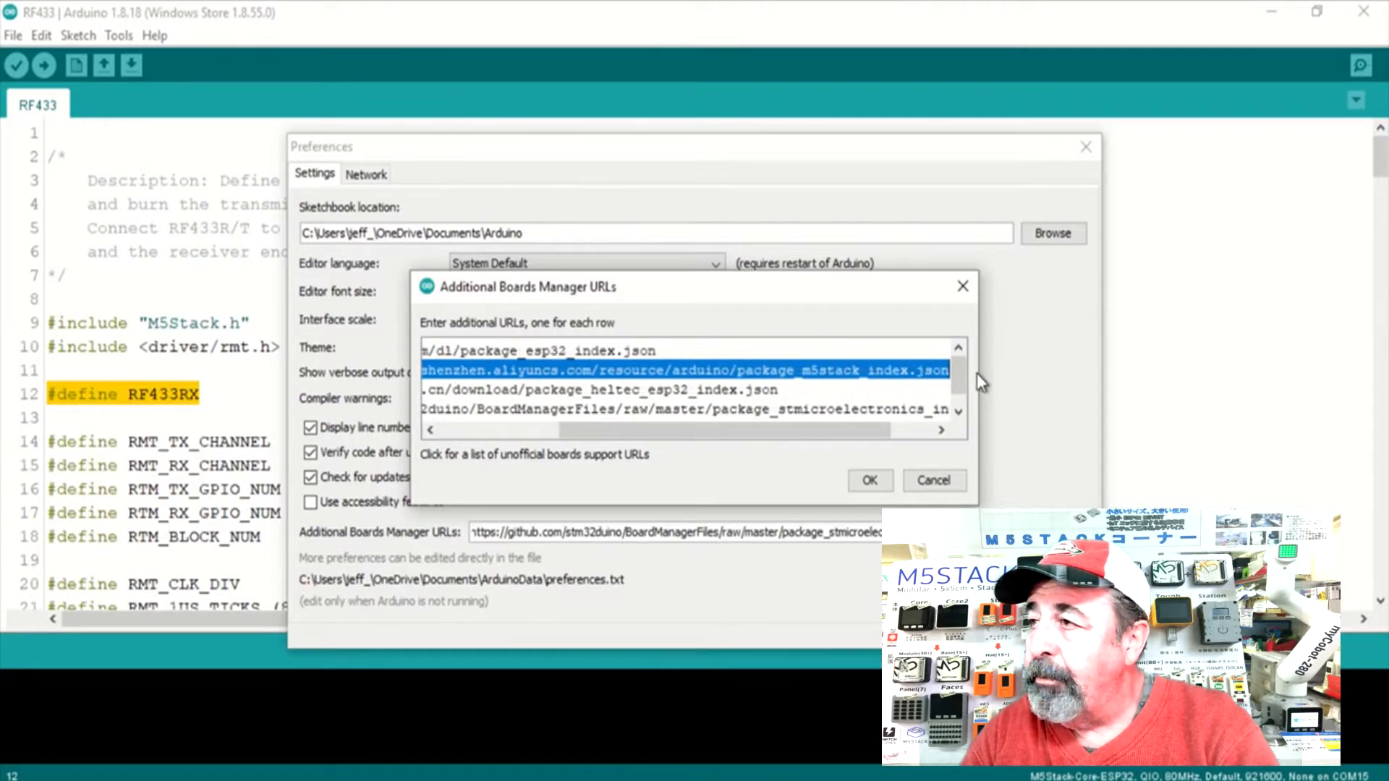
{"action": "left_click", "coordinate": [869, 480]}
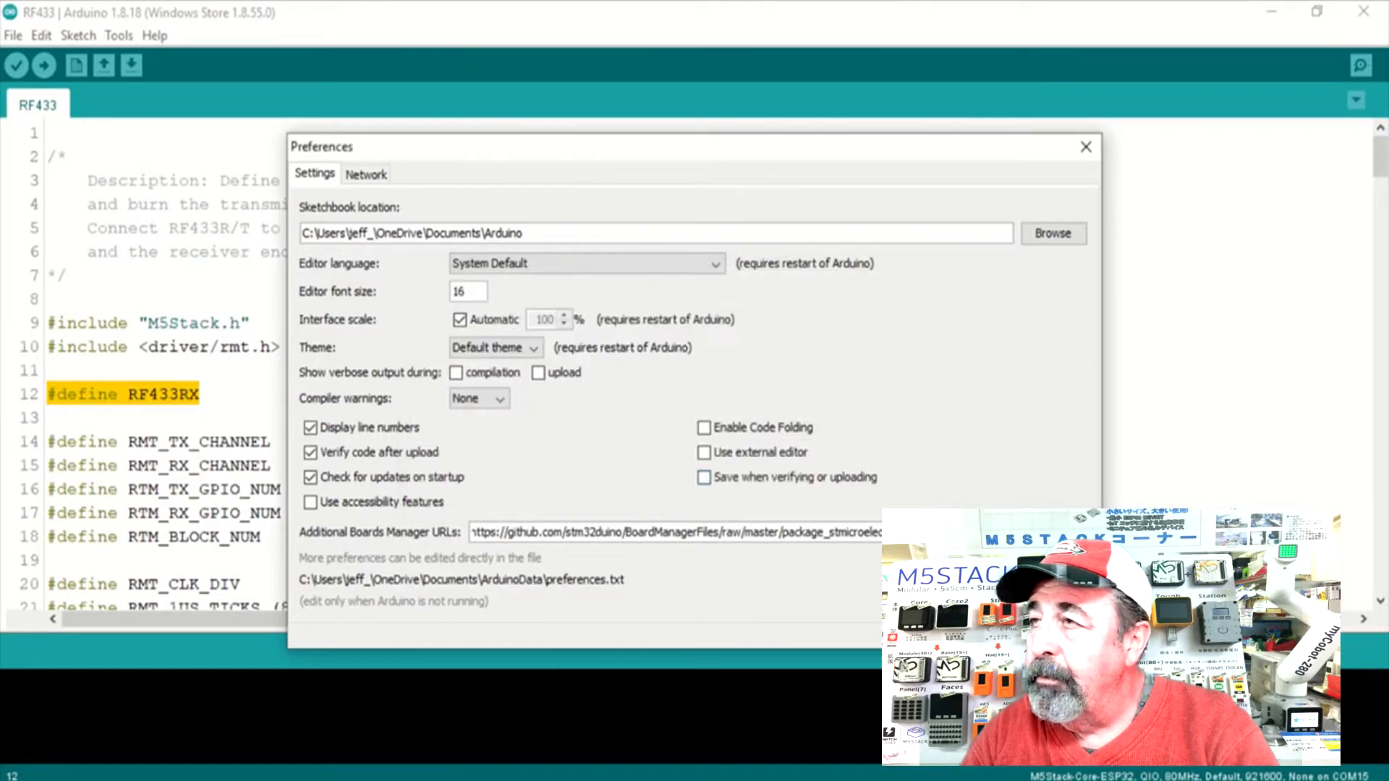
{"action": "left_click", "coordinate": [117, 34]}
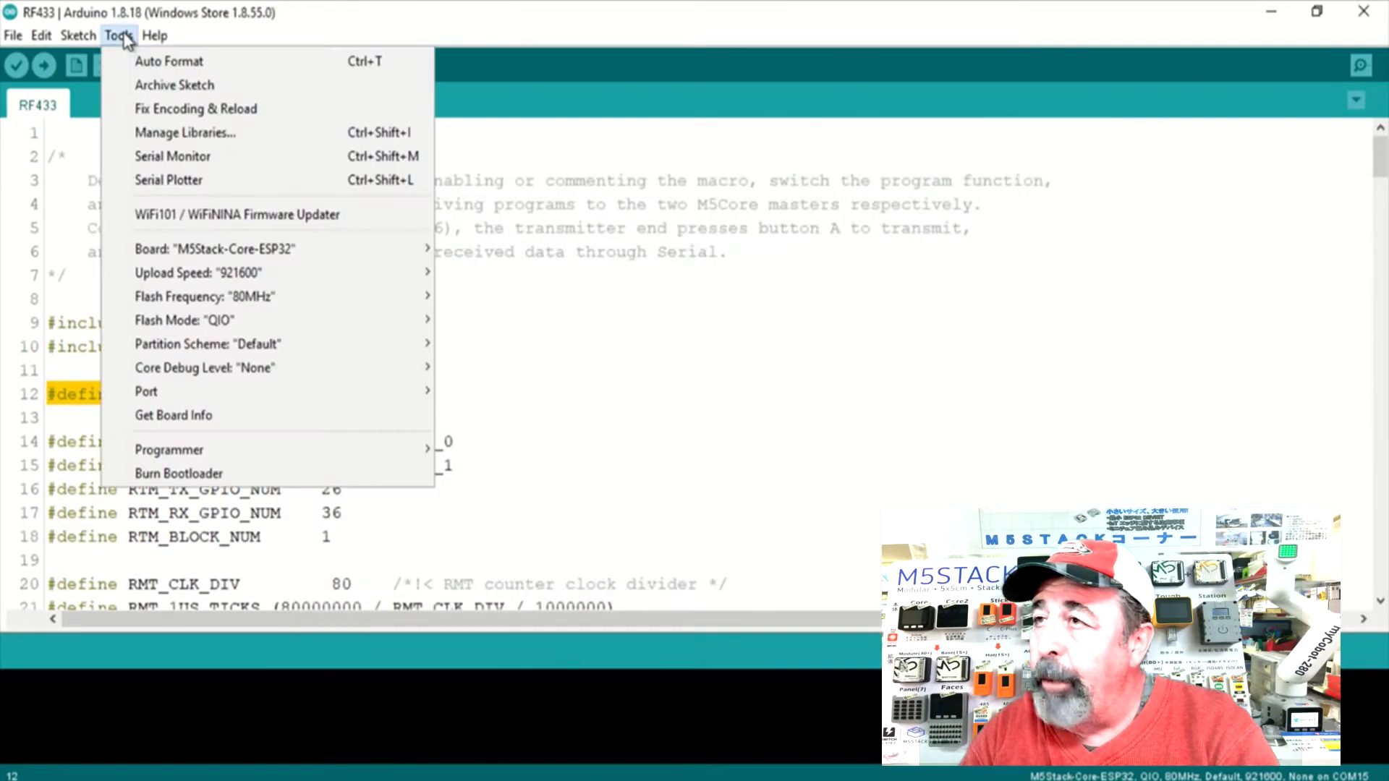